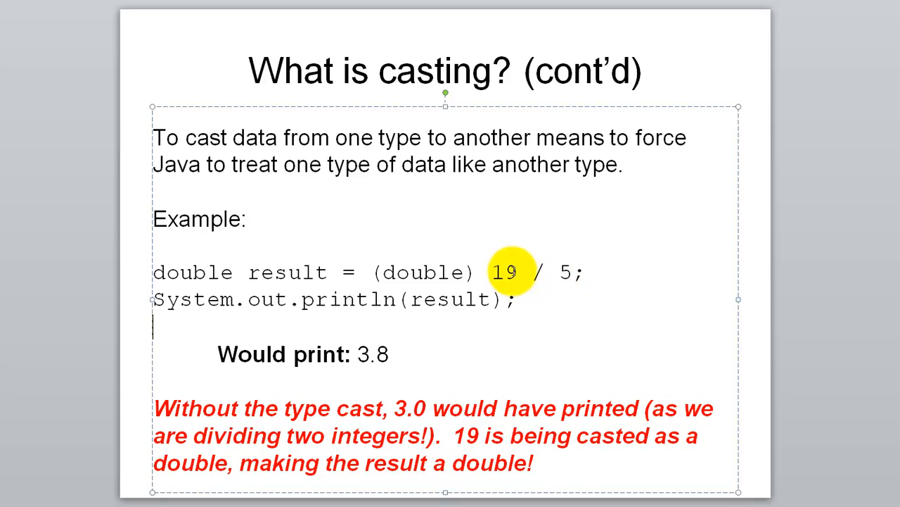
pyautogui.moveTo(257, 261)
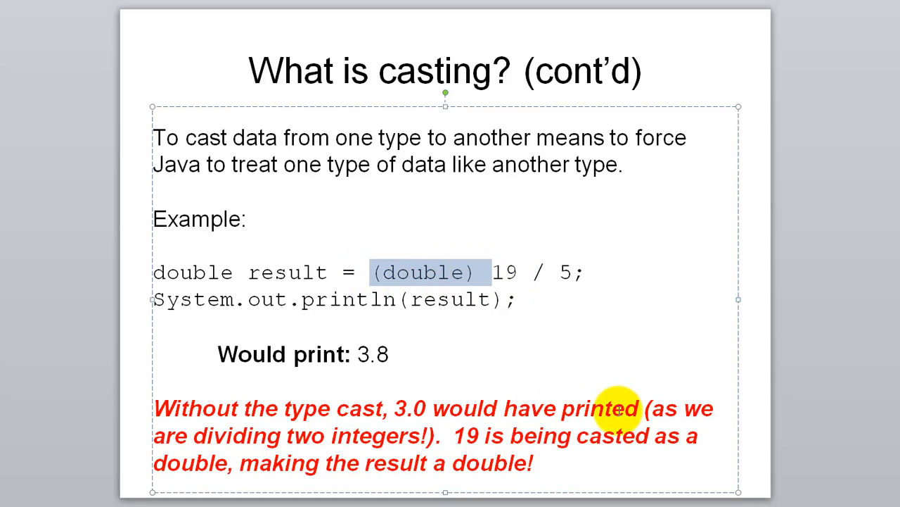
# Replace the (double) cast example with the statement int num = 4.5; in main
pyautogui.press('Delete')
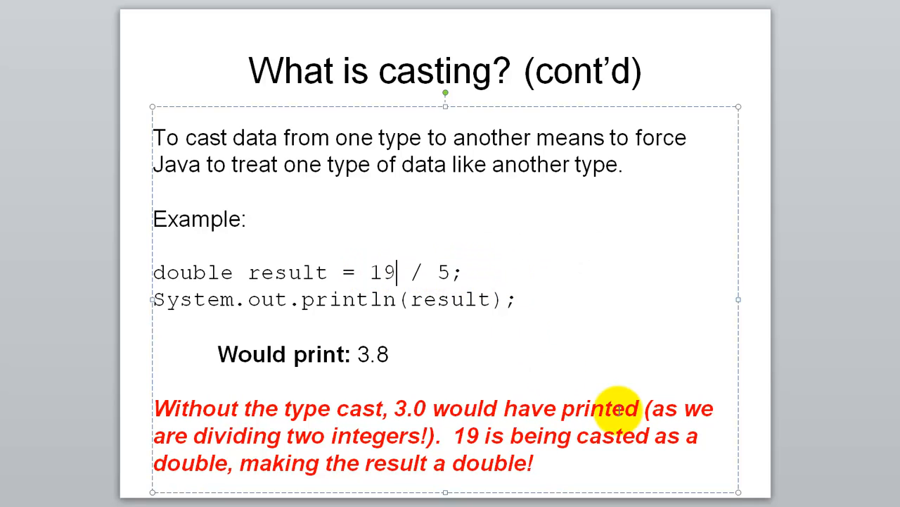
pyautogui.write('(double) 19 / 5;')
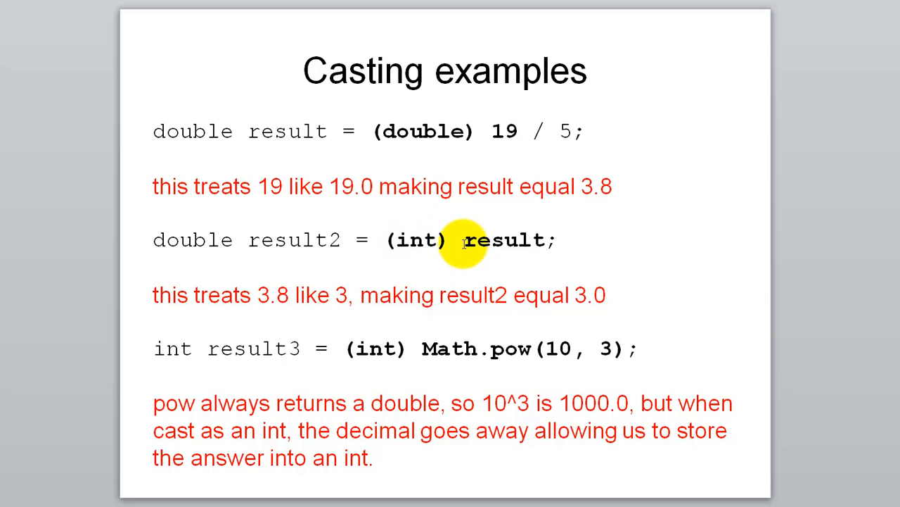
pyautogui.moveTo(422, 243)
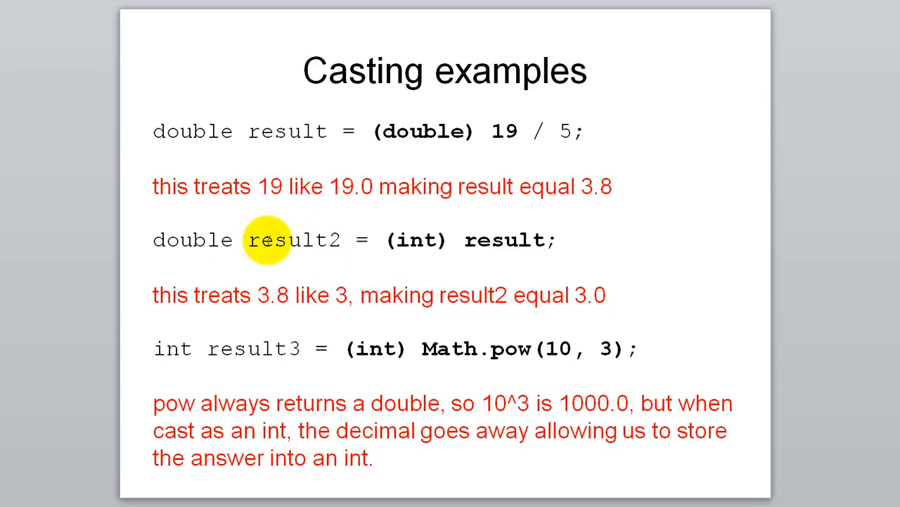
pyautogui.moveTo(194, 239)
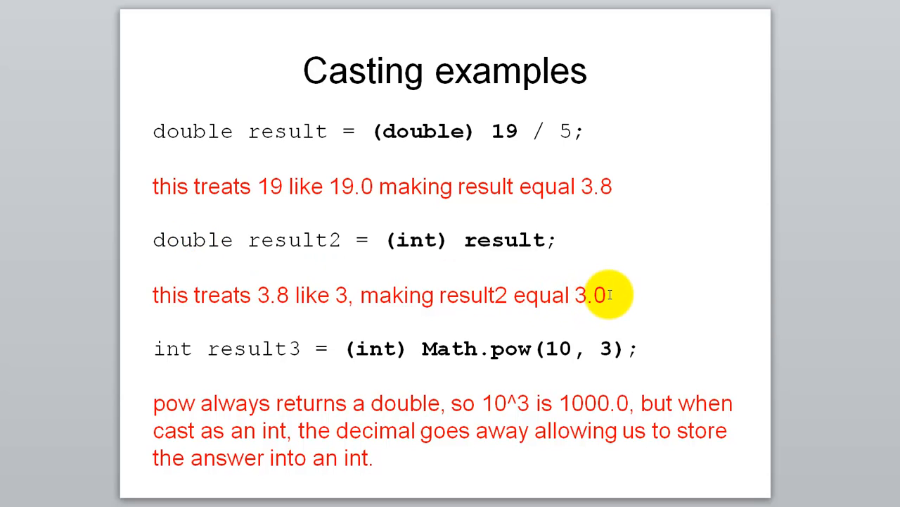
pyautogui.moveTo(443, 355)
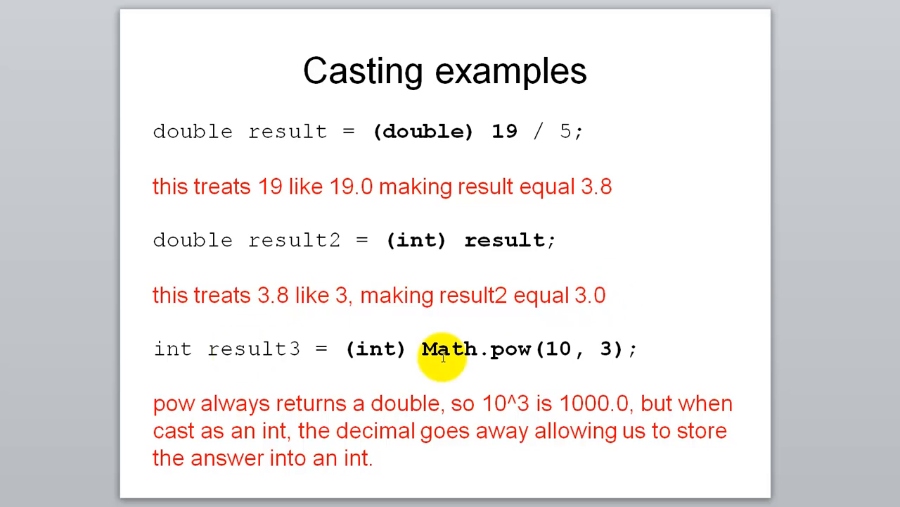
pyautogui.moveTo(391, 365)
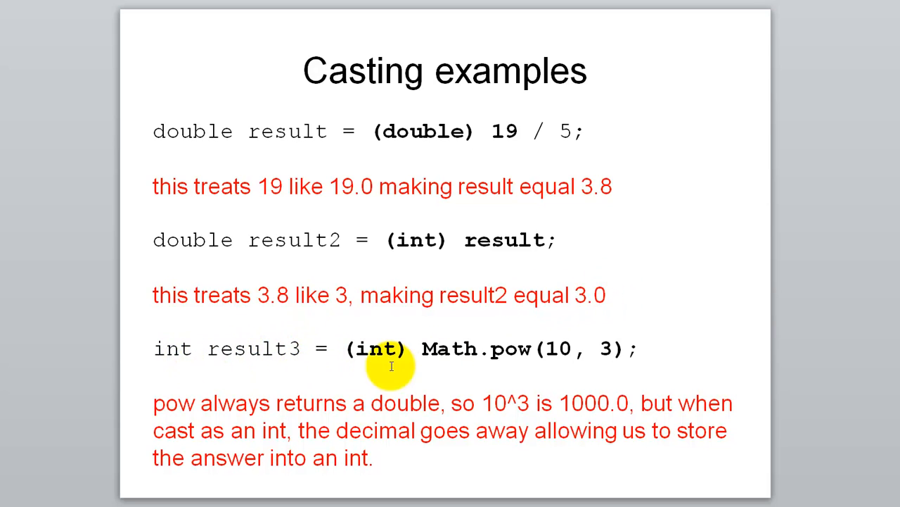
pyautogui.moveTo(496, 352)
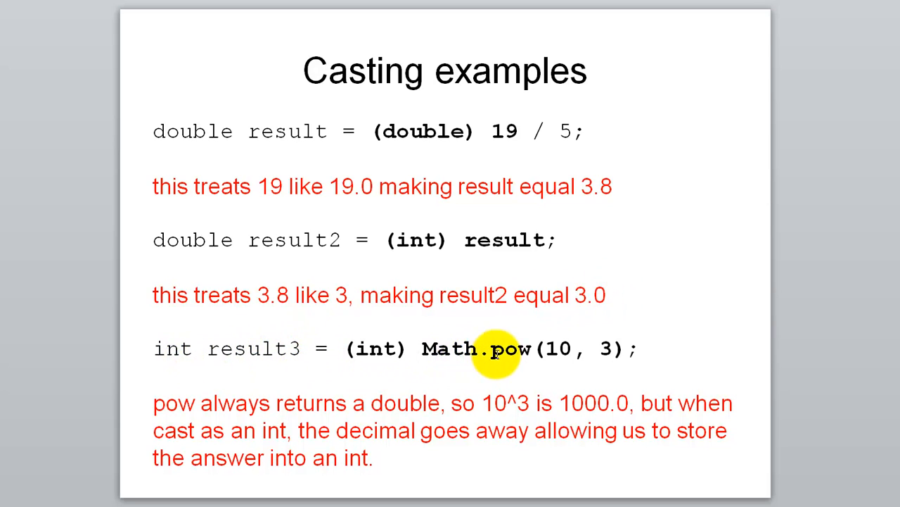
pyautogui.moveTo(567, 352)
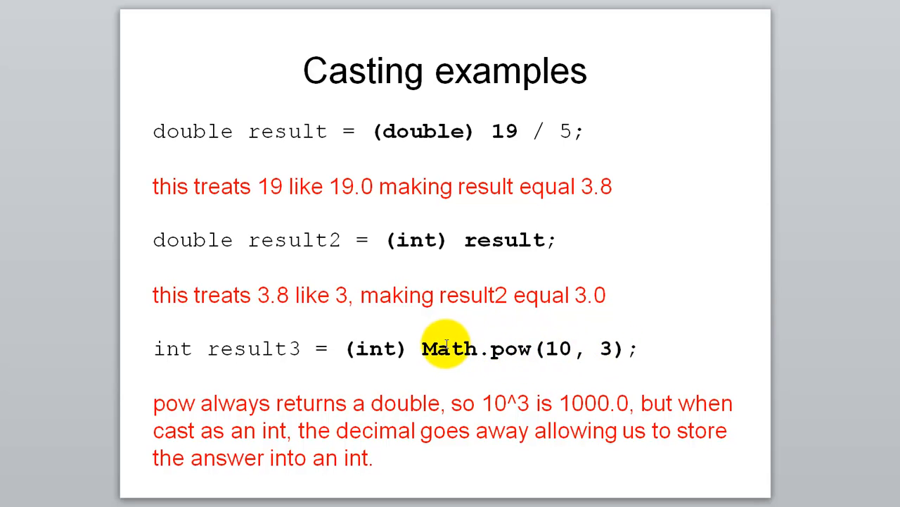
pyautogui.moveTo(172, 348)
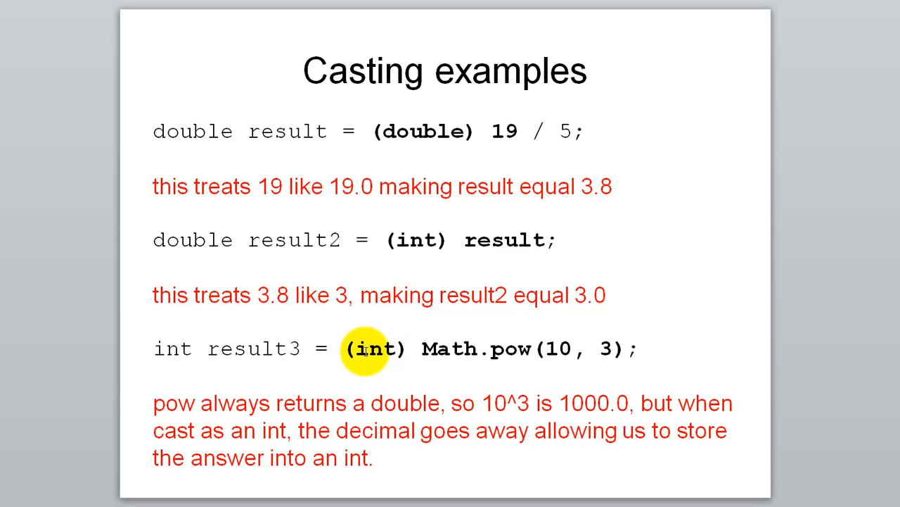
pyautogui.moveTo(234, 348)
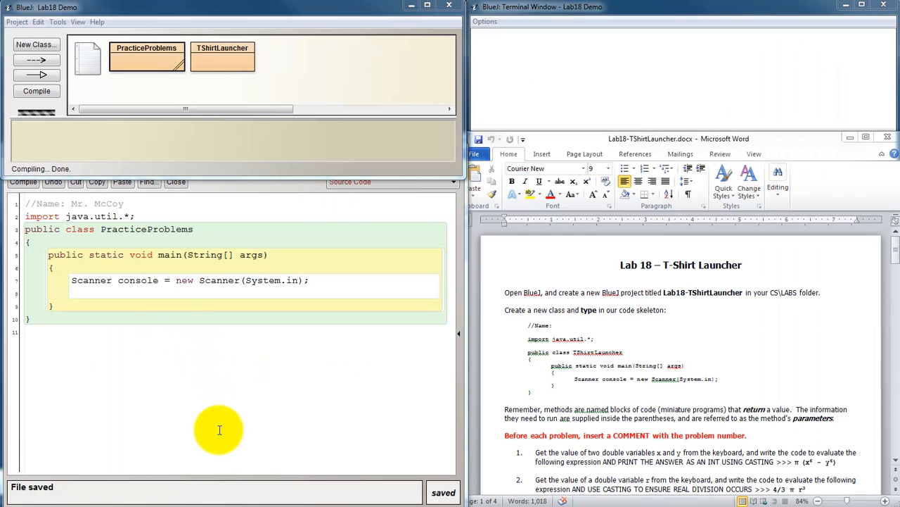
pyautogui.moveTo(135, 326)
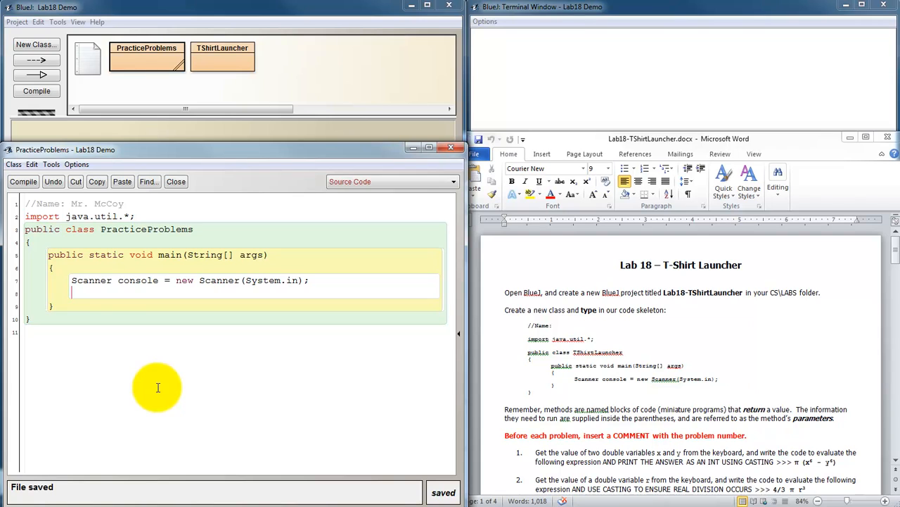
pyautogui.write('int')
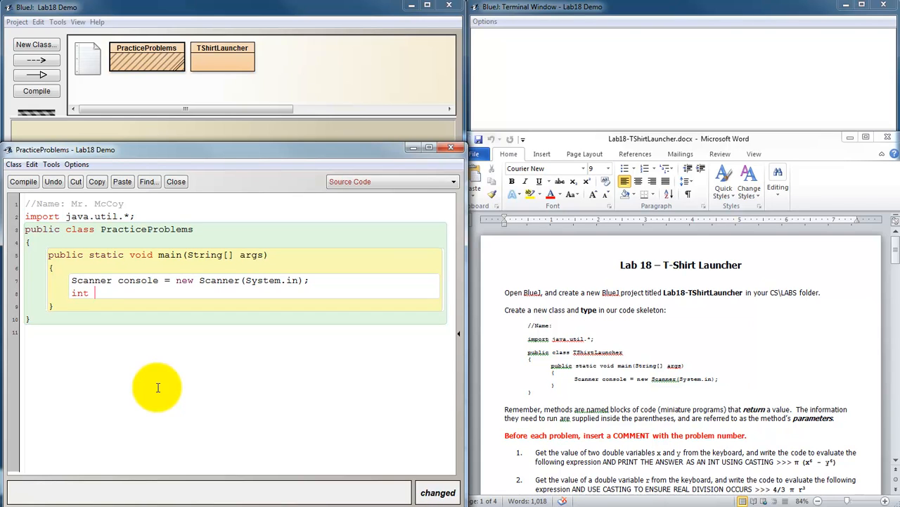
pyautogui.write('num =')
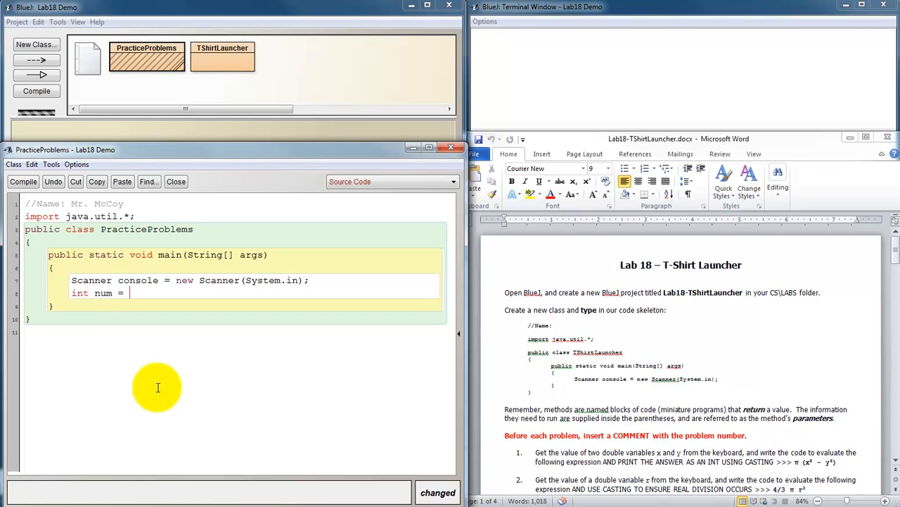
pyautogui.write('4.5;')
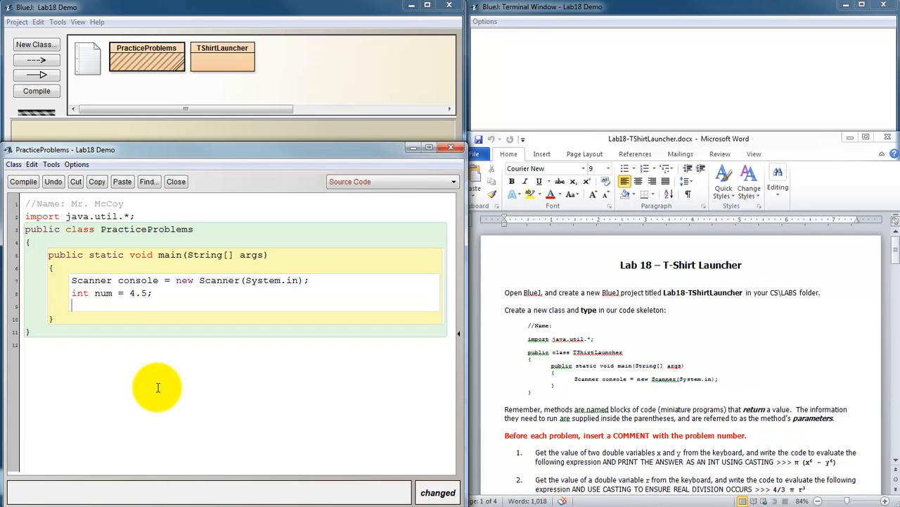
# Compile, hit the lossy-conversion error, and fix the line to int num = (int)4.5
pyautogui.click(24, 182)
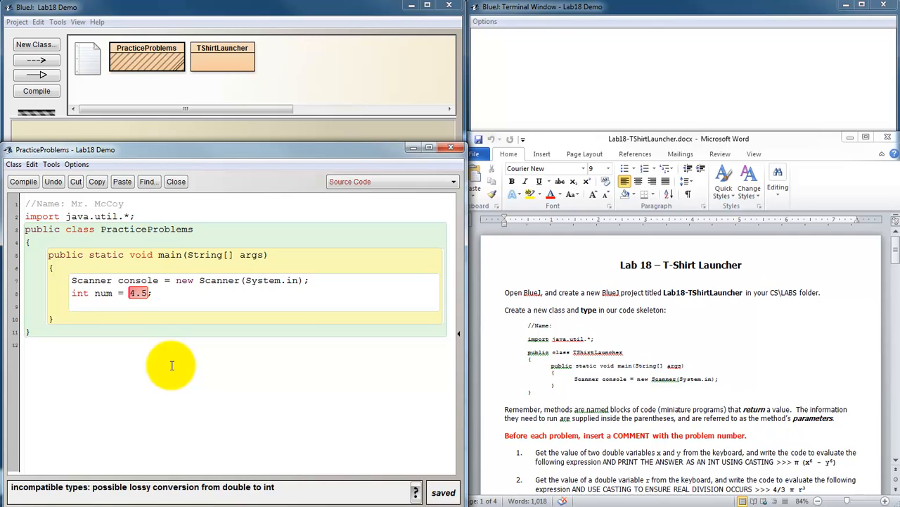
pyautogui.write('(int)')
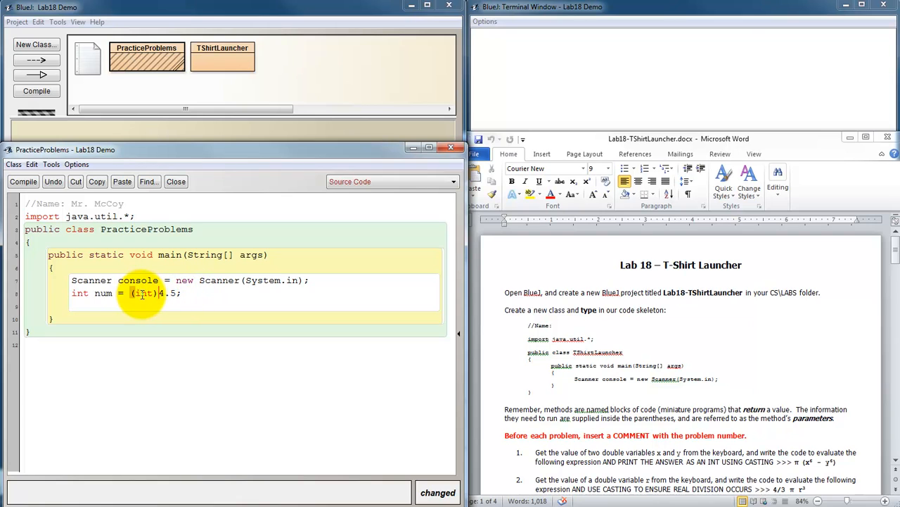
pyautogui.click(23, 182)
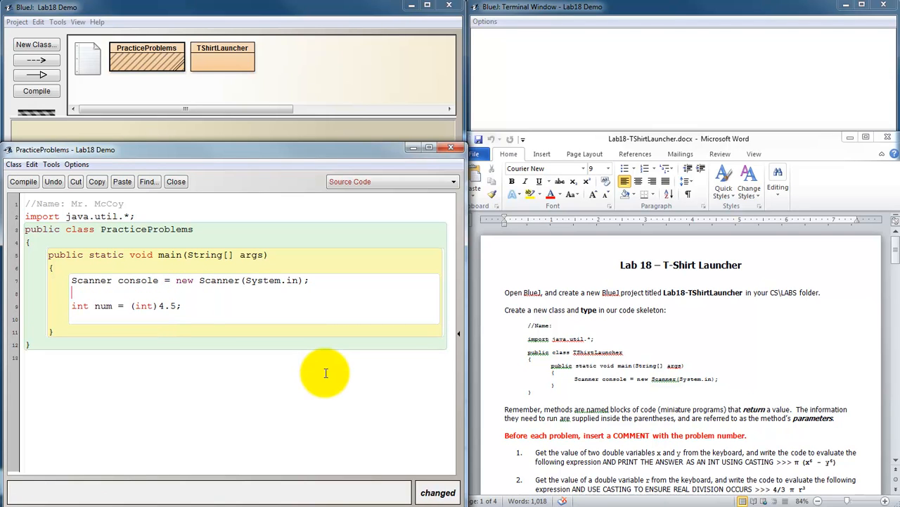
# Declare double dnum = 4.5, change num to (int)dnum, and compile without errors
pyautogui.write('double')
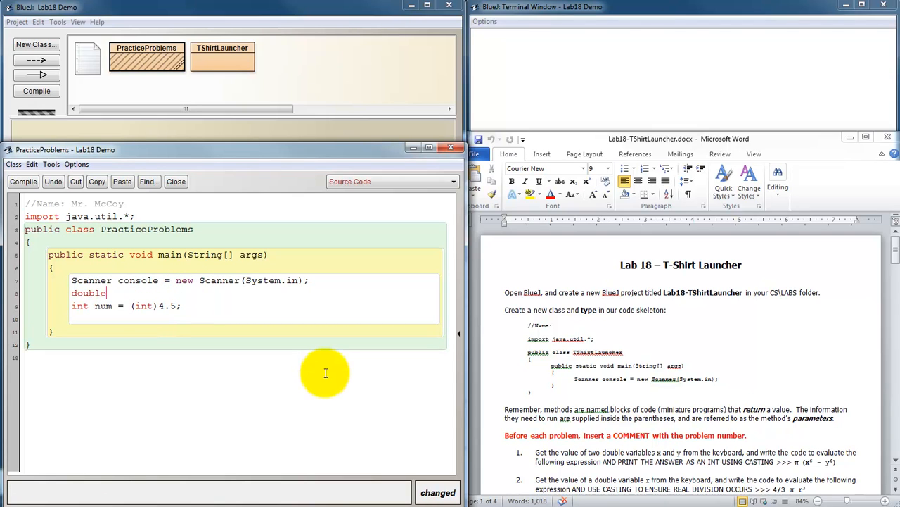
pyautogui.write('d')
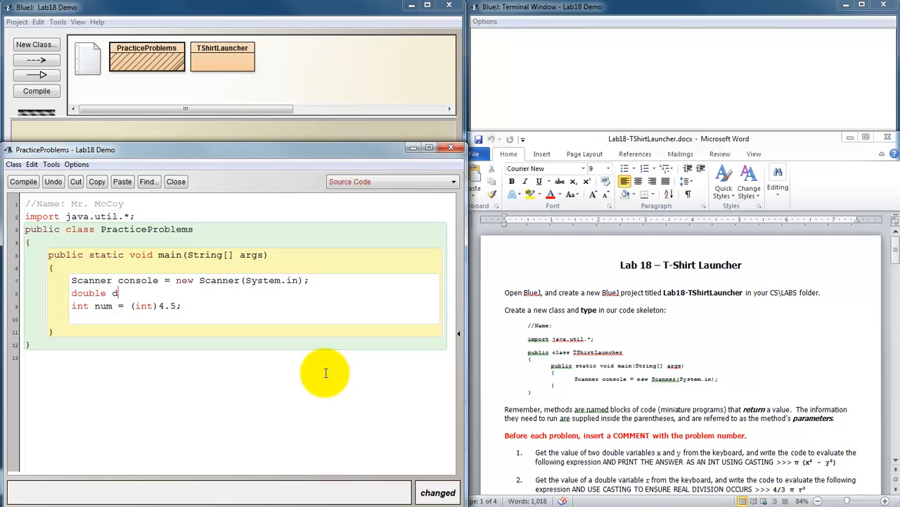
pyautogui.write('num = 4')
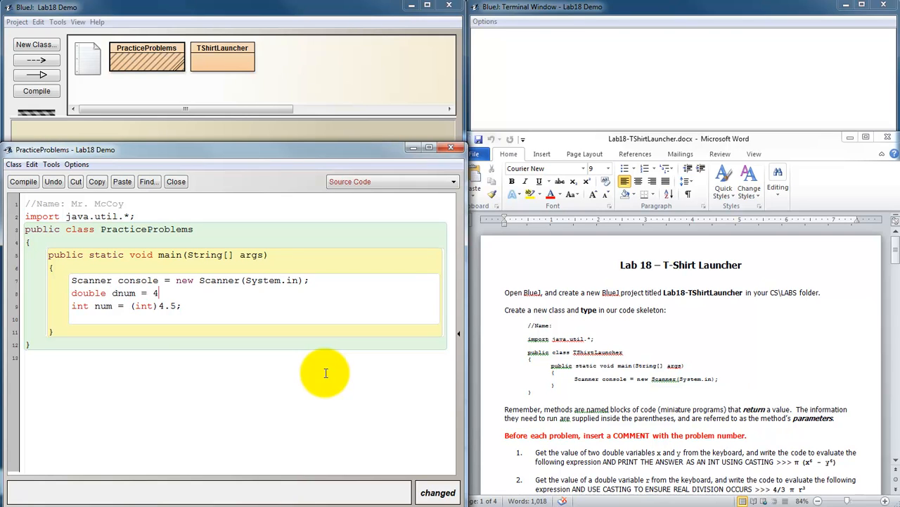
pyautogui.write('.5;')
pyautogui.click(257, 306)
pyautogui.write(' d')
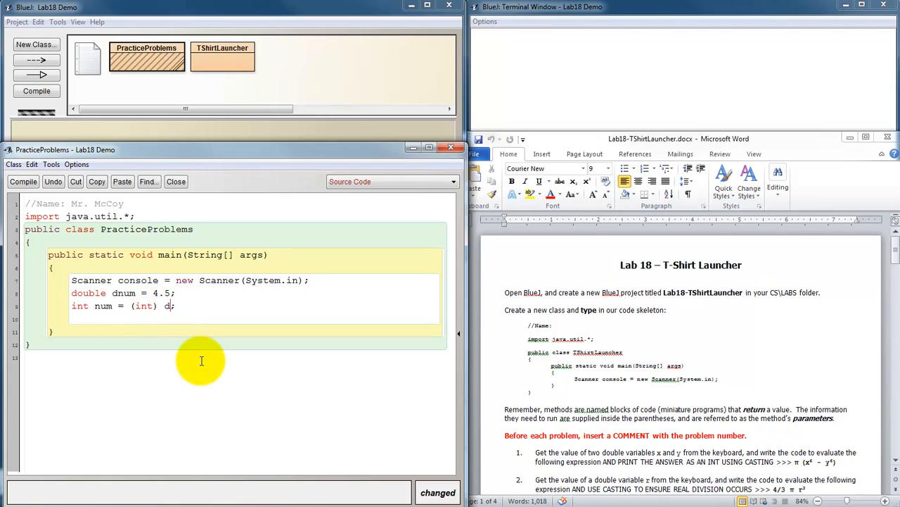
pyautogui.write('num')
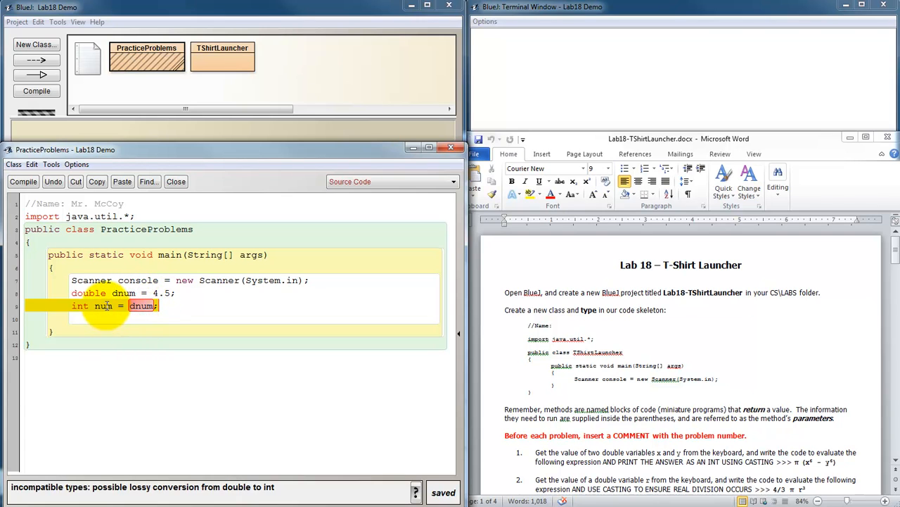
pyautogui.click(253, 394)
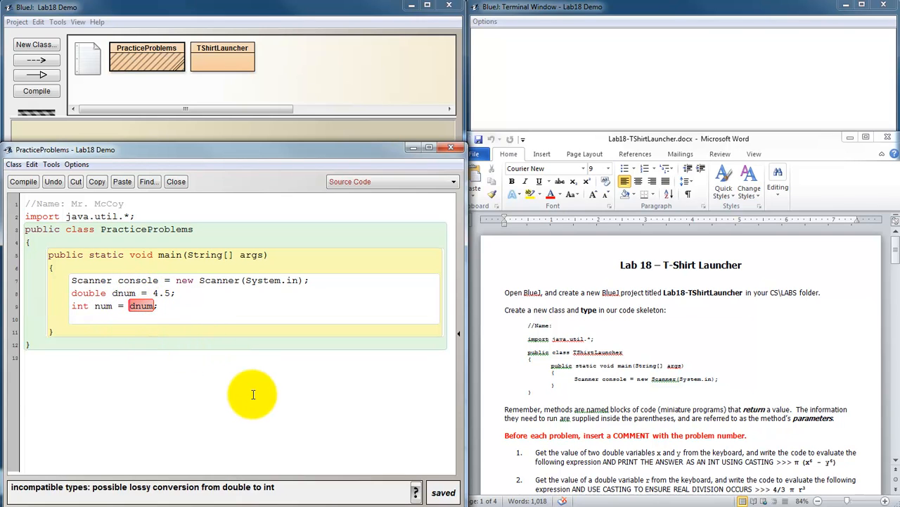
pyautogui.write('(int)')
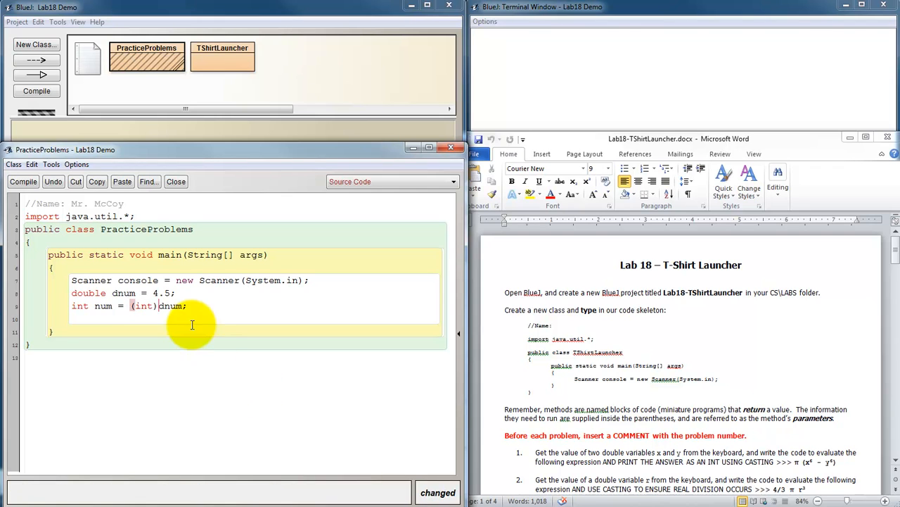
pyautogui.click(23, 181)
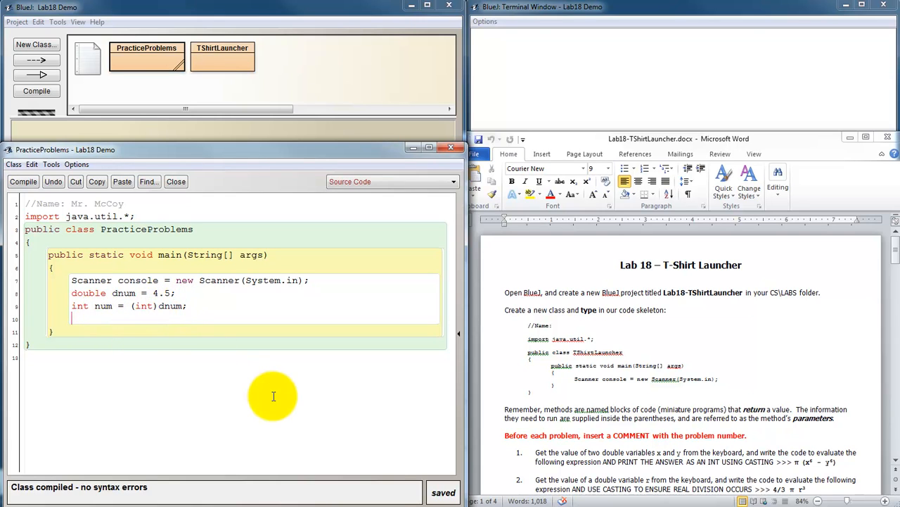
# Add System.out.println(dnum); and System.out.println(num); then compile the class
pyautogui.write('System.')
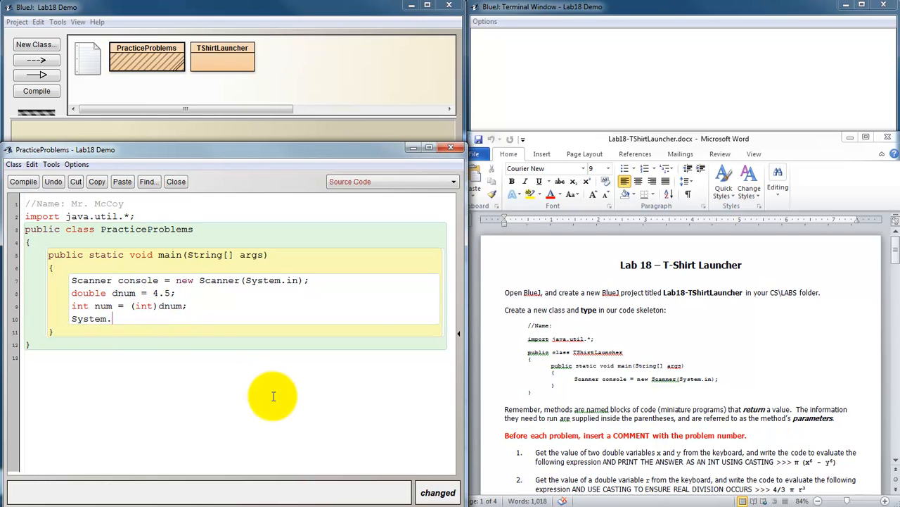
pyautogui.write('out.p')
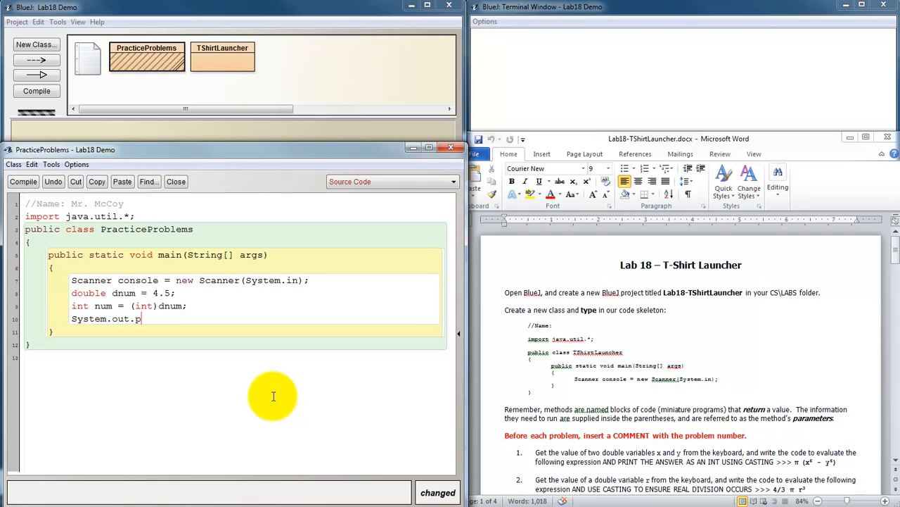
pyautogui.write('rintln(')
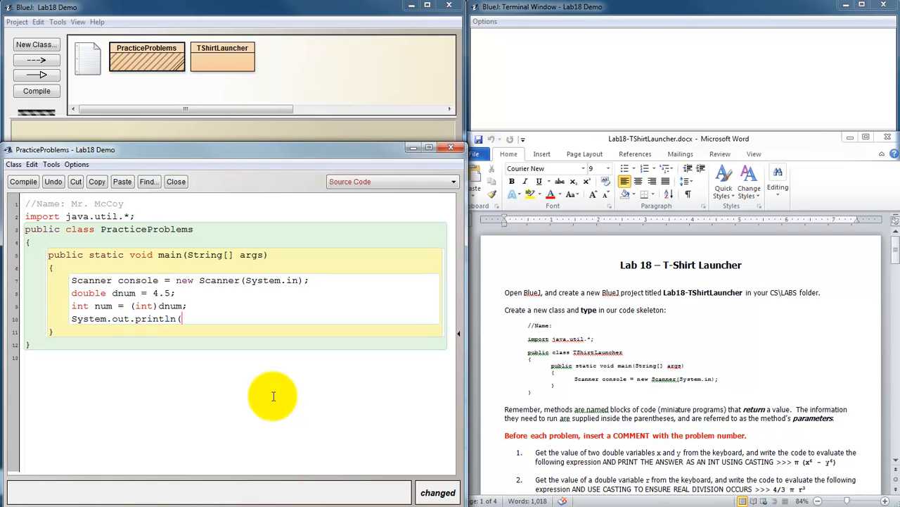
pyautogui.write('dnum')
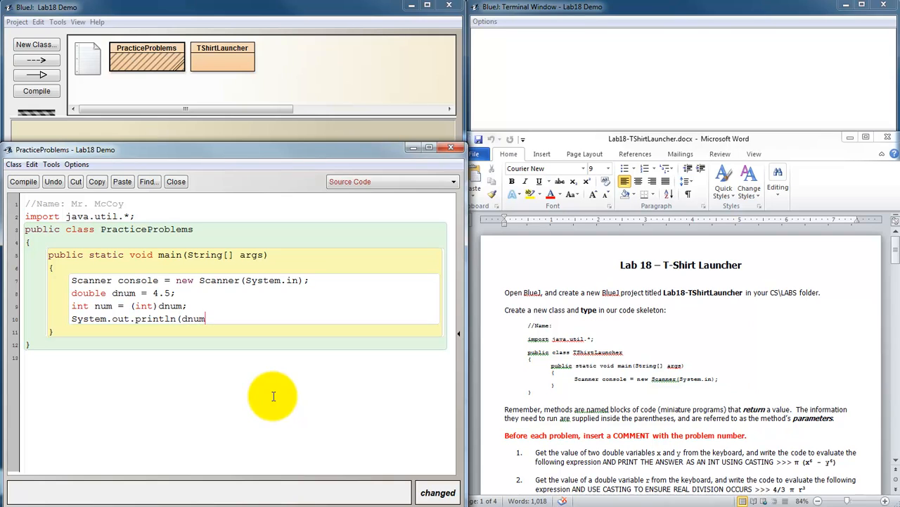
pyautogui.write(');')
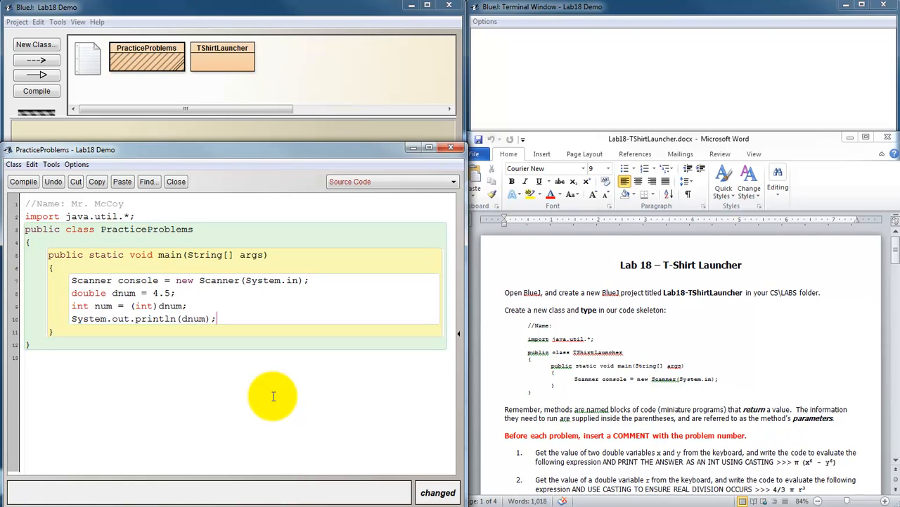
pyautogui.write('System.ou')
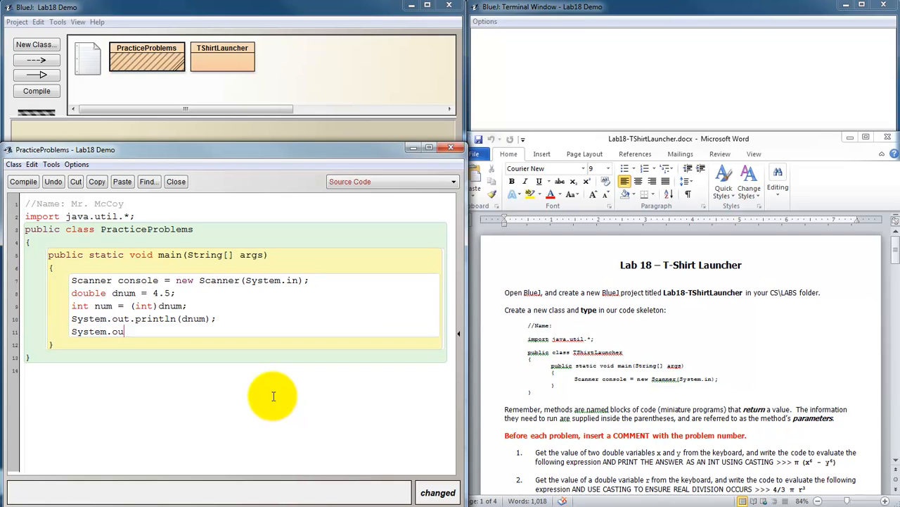
pyautogui.write('t.print')
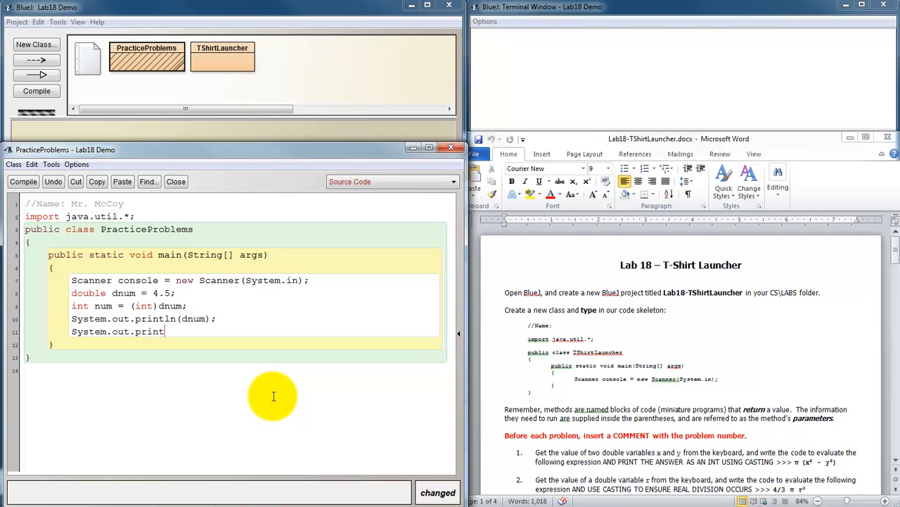
pyautogui.write('ln(num);')
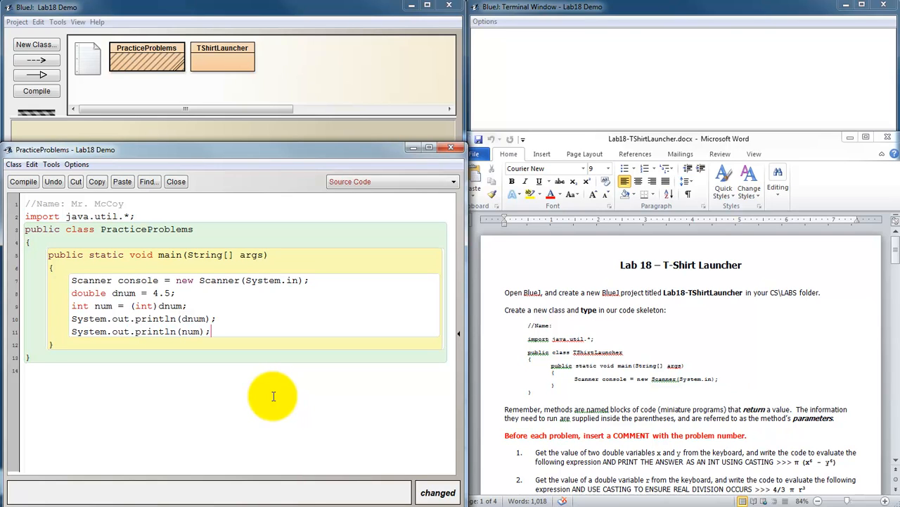
pyautogui.click(23, 182)
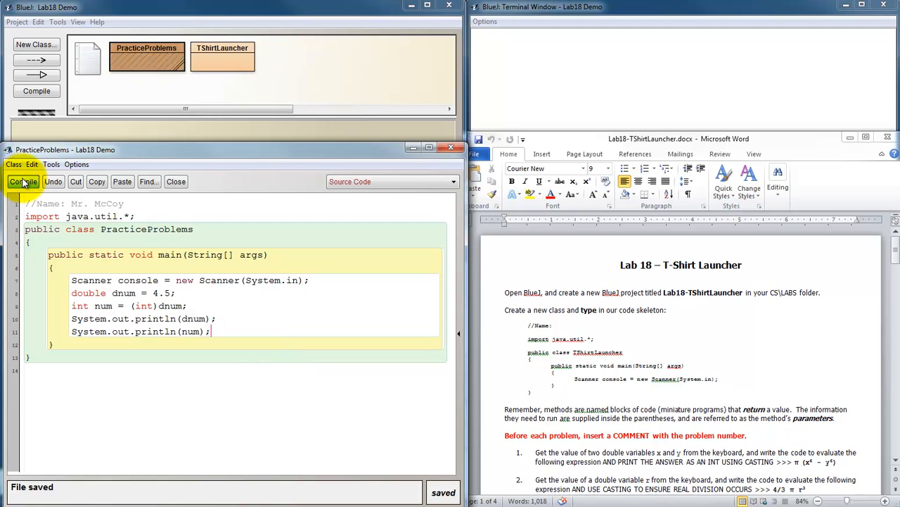
# Run PracticeProblems' void main(String[] args), printing 4.5 and 4 in the terminal
pyautogui.rightClick(147, 58)
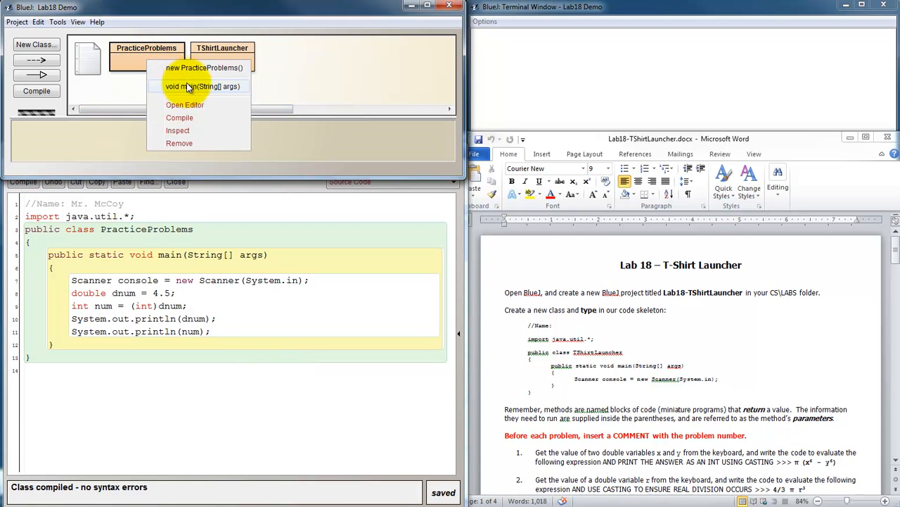
pyautogui.click(203, 86)
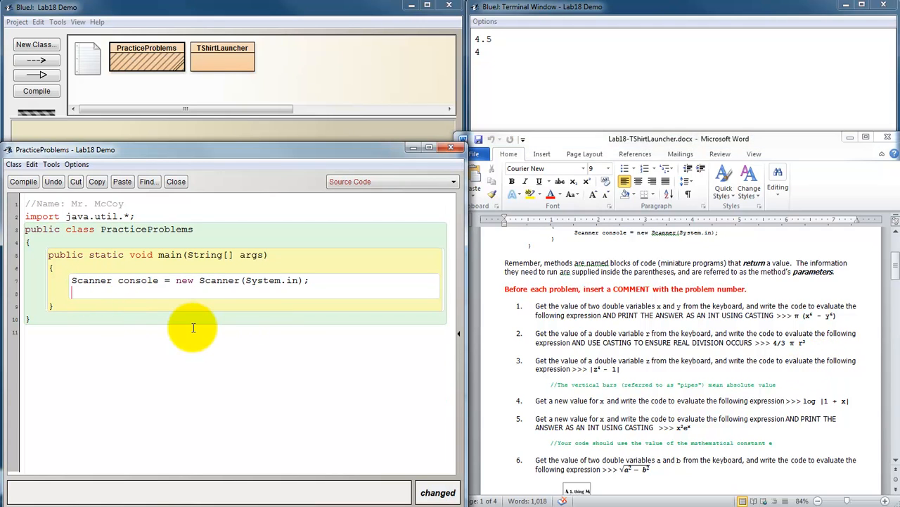
# Prompt 'Enter a double for x >>> ' and read double x = console.nextDouble();
pyautogui.write('Sy')
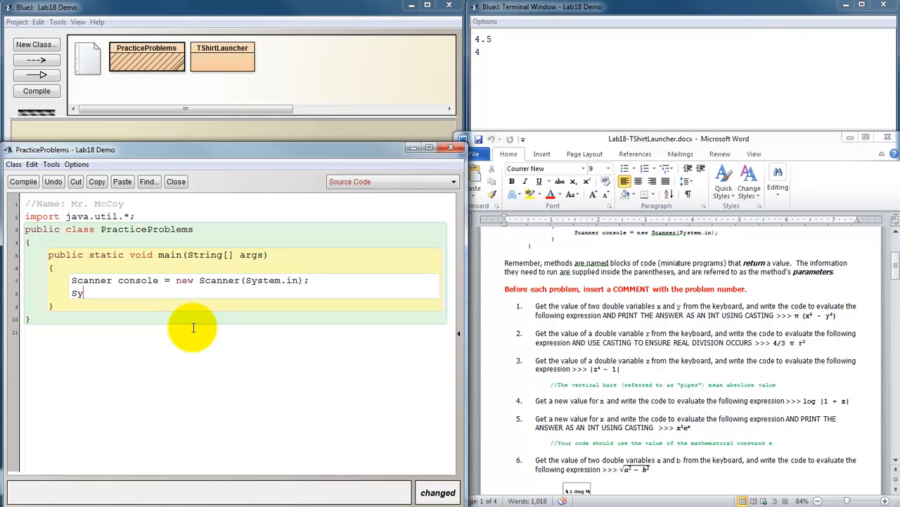
pyautogui.write('stem.out.print("Enter a double for')
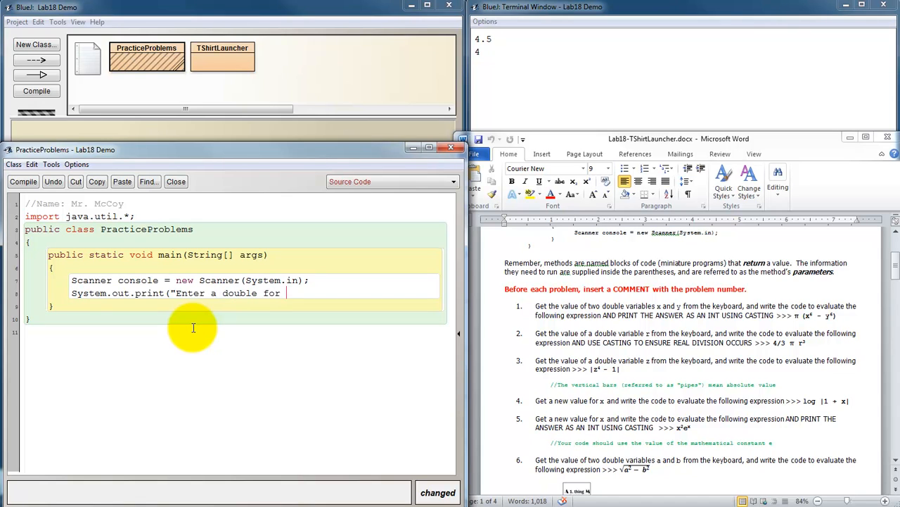
pyautogui.write('x >>> ");')
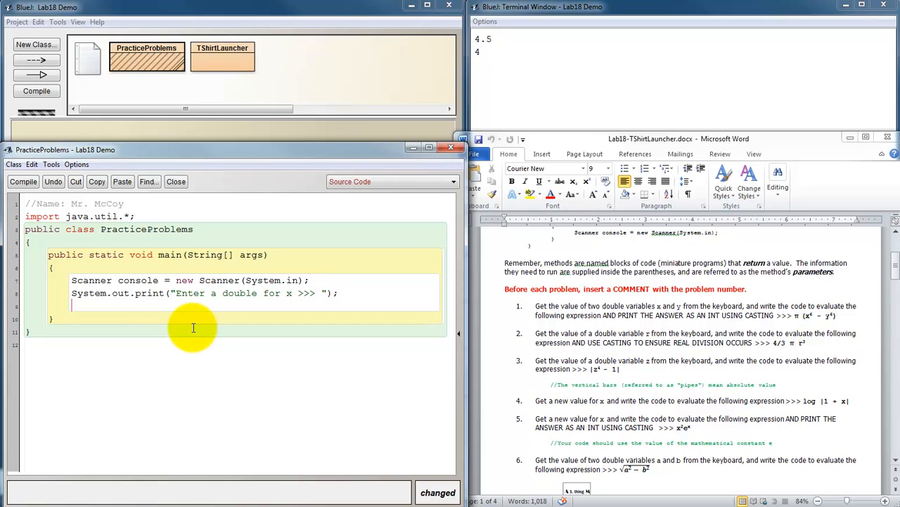
pyautogui.write('double x =')
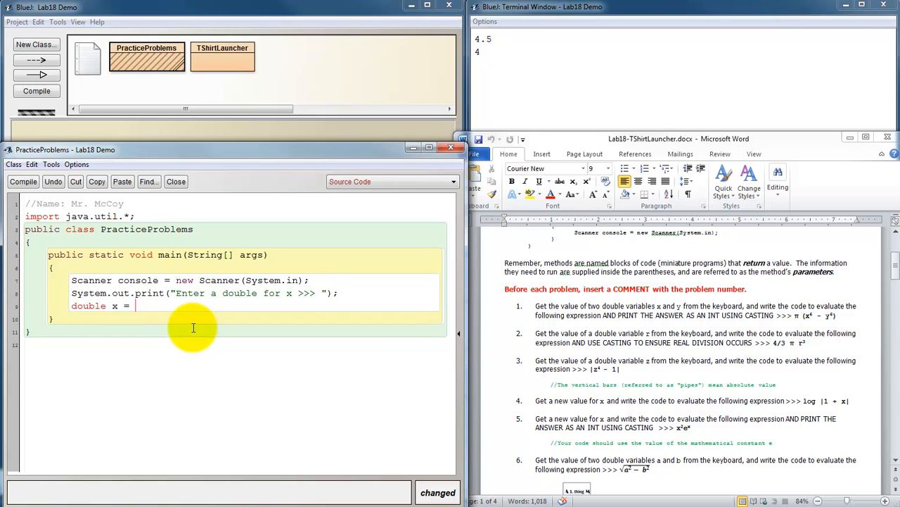
pyautogui.write('console.net')
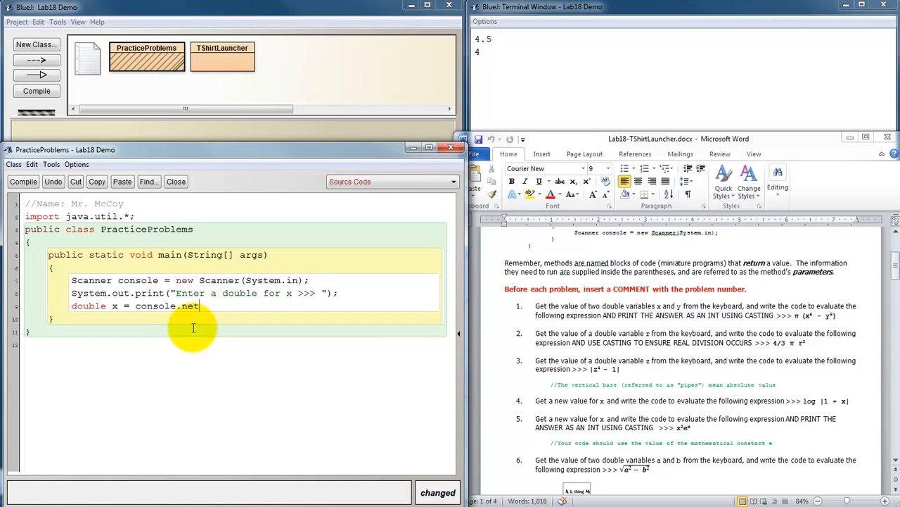
pyautogui.write('xtD')
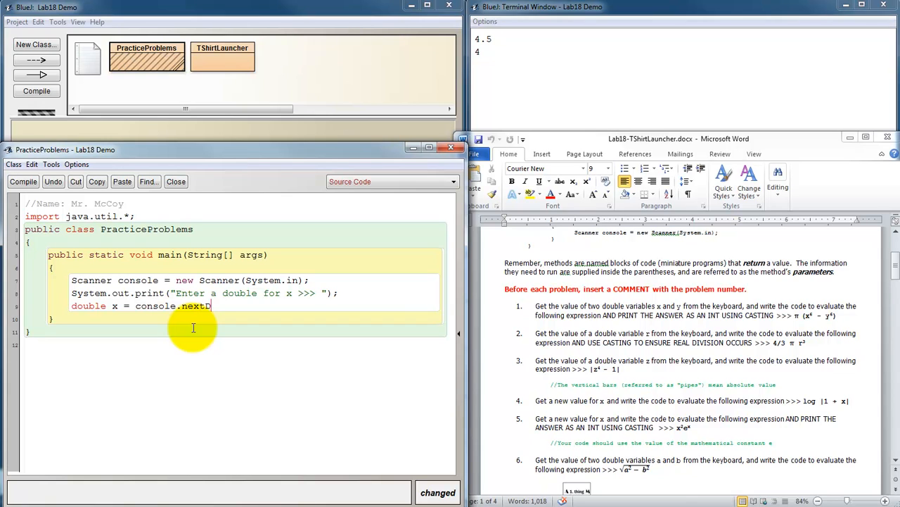
pyautogui.write('ouble();')
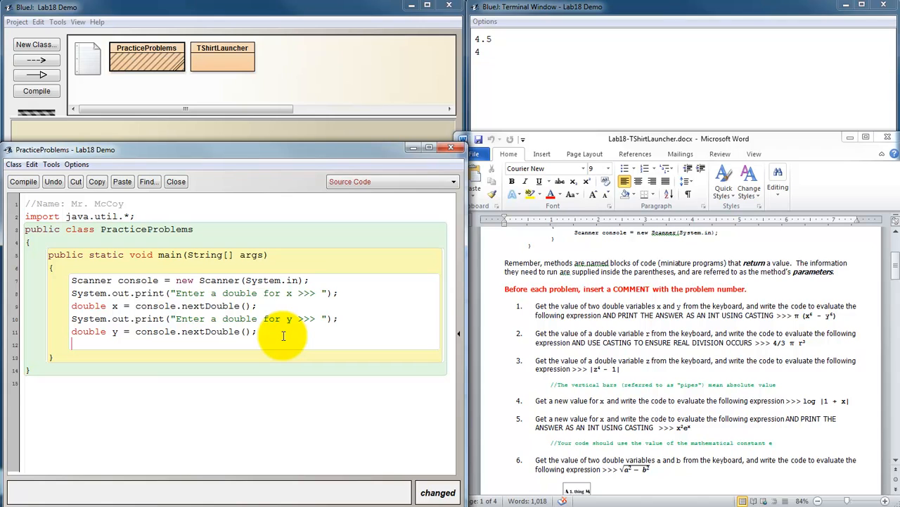
pyautogui.moveTo(881, 369)
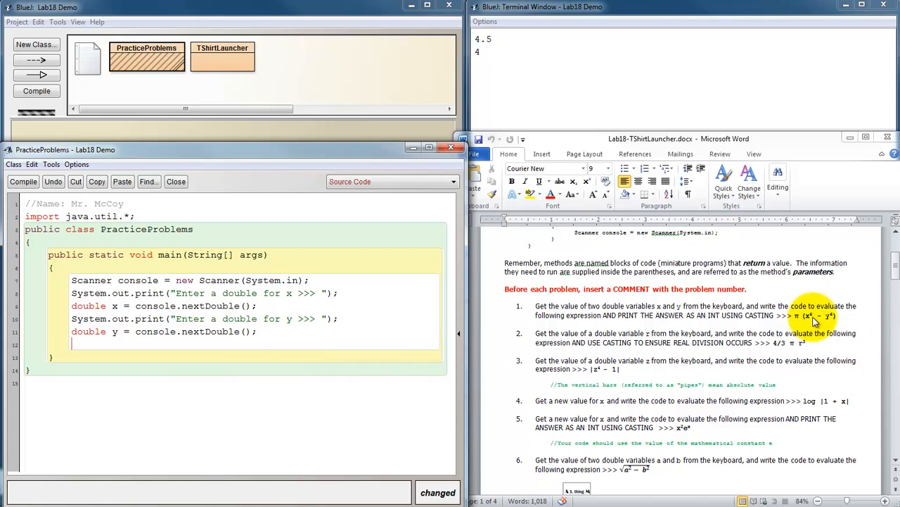
pyautogui.moveTo(827, 318)
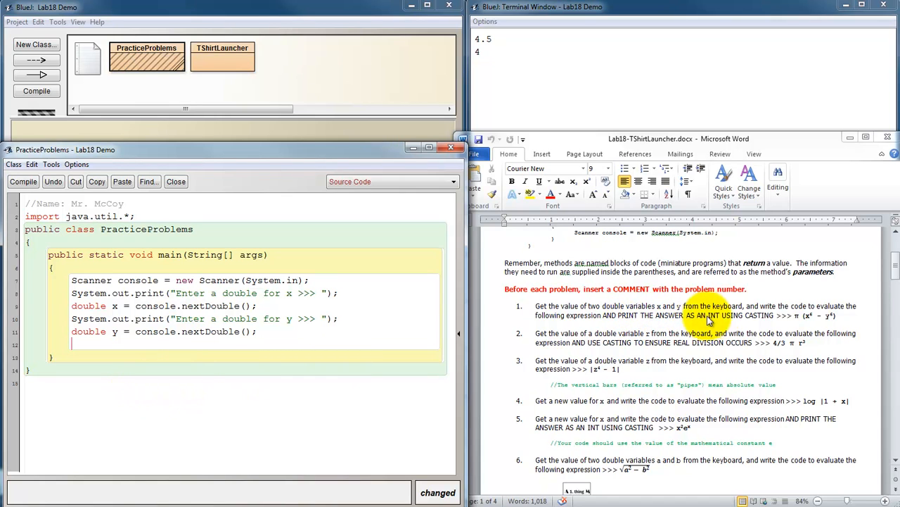
pyautogui.moveTo(812, 317)
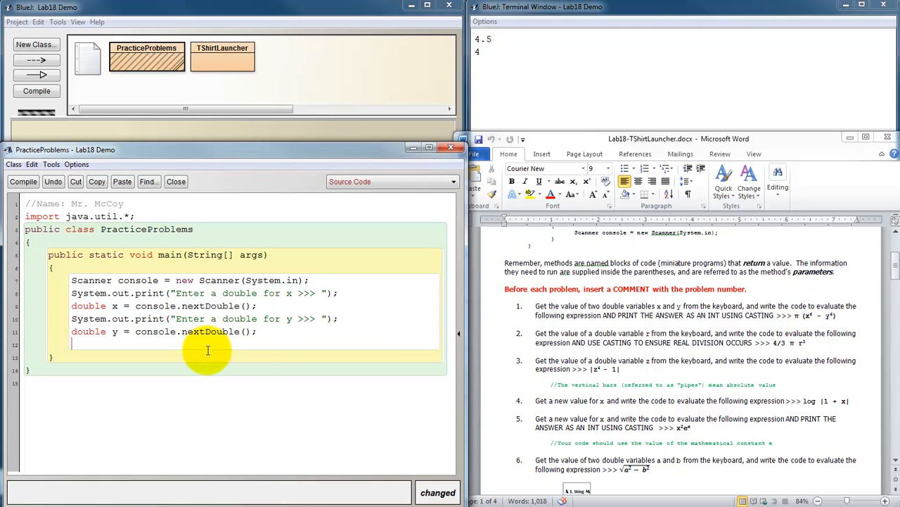
pyautogui.moveTo(240, 423)
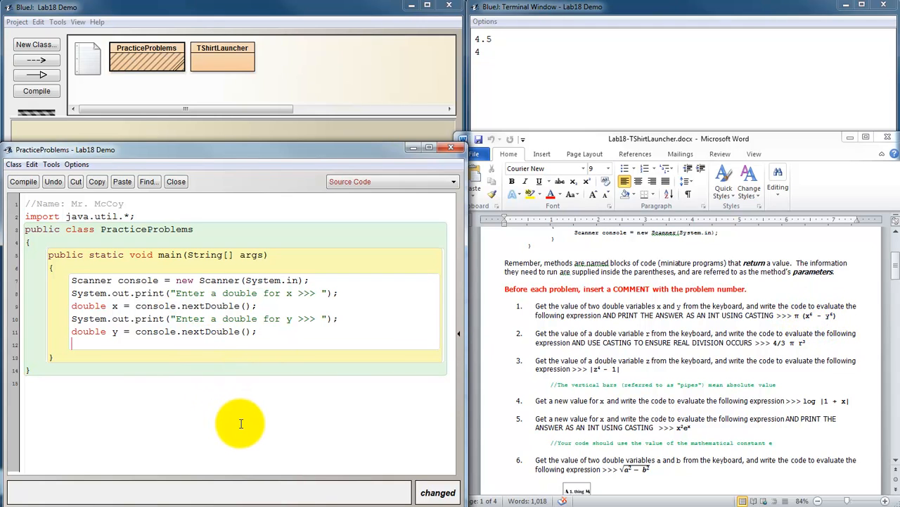
# Write double answer = Math.PI * (Math.pow(x, 6) - Math.pow(y, 6)); in main
pyautogui.write('answer =')
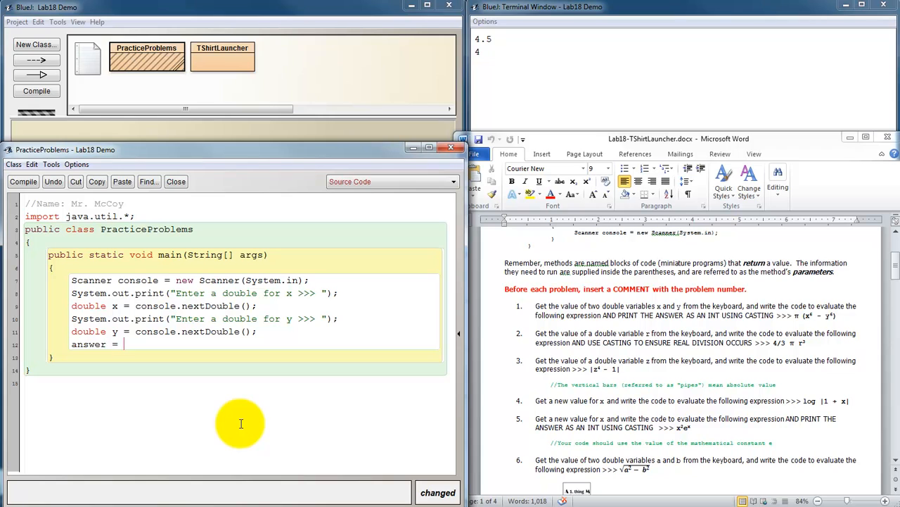
pyautogui.write('M')
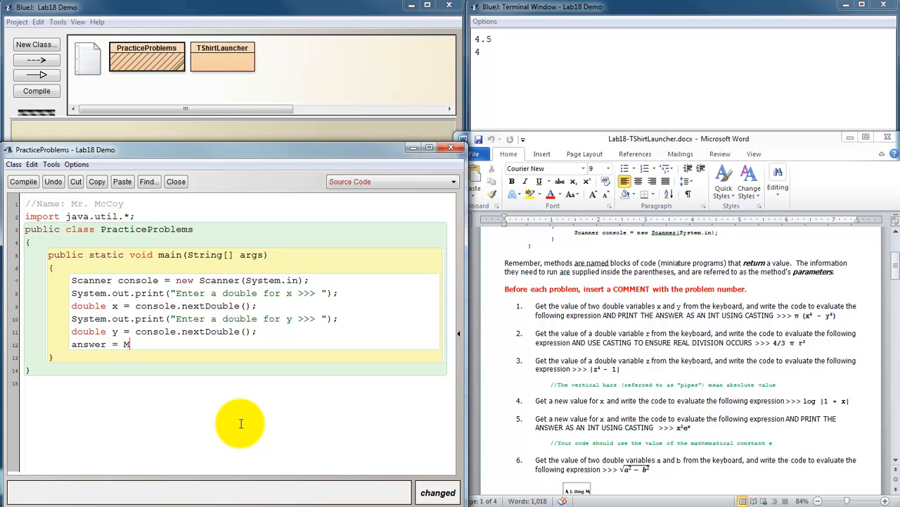
pyautogui.write('ath.PI')
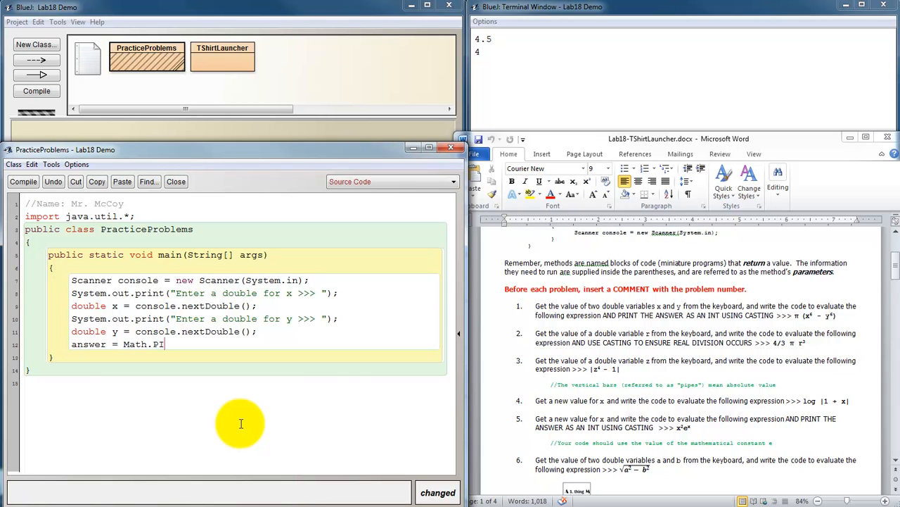
pyautogui.write('*')
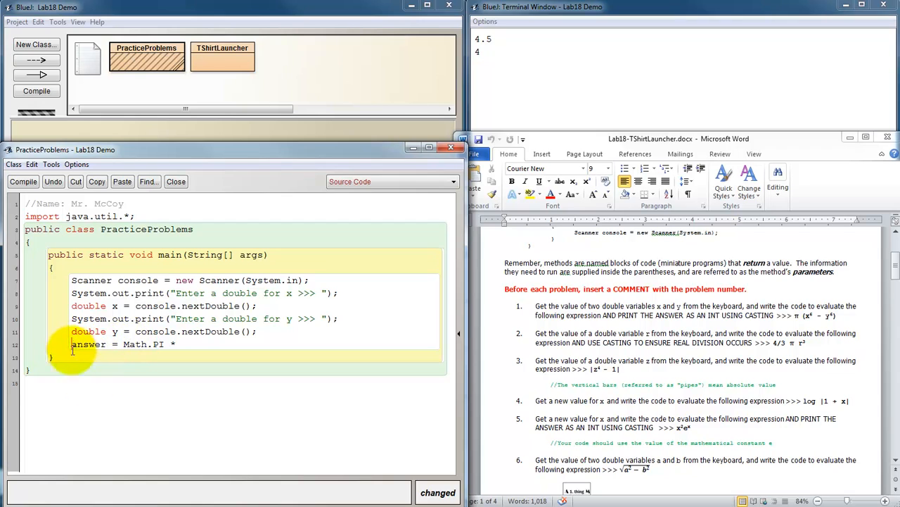
pyautogui.write('double')
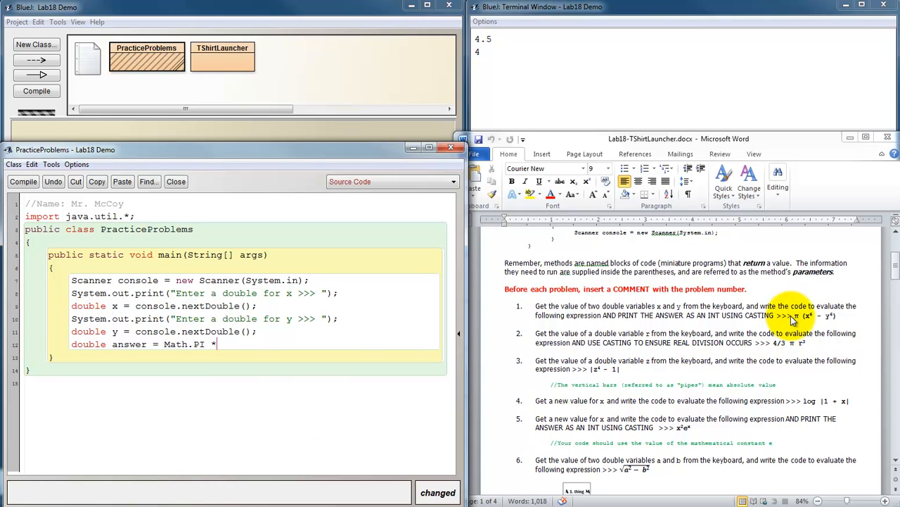
pyautogui.write('(')
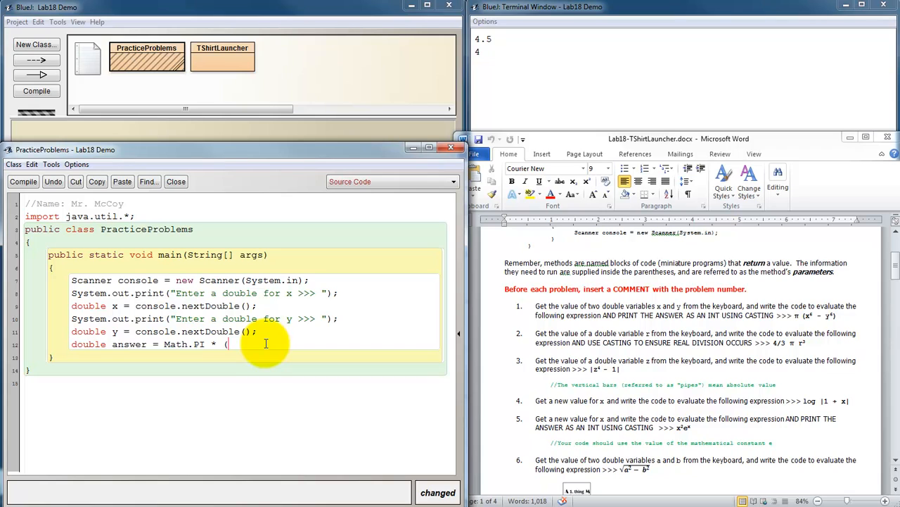
pyautogui.write('Math')
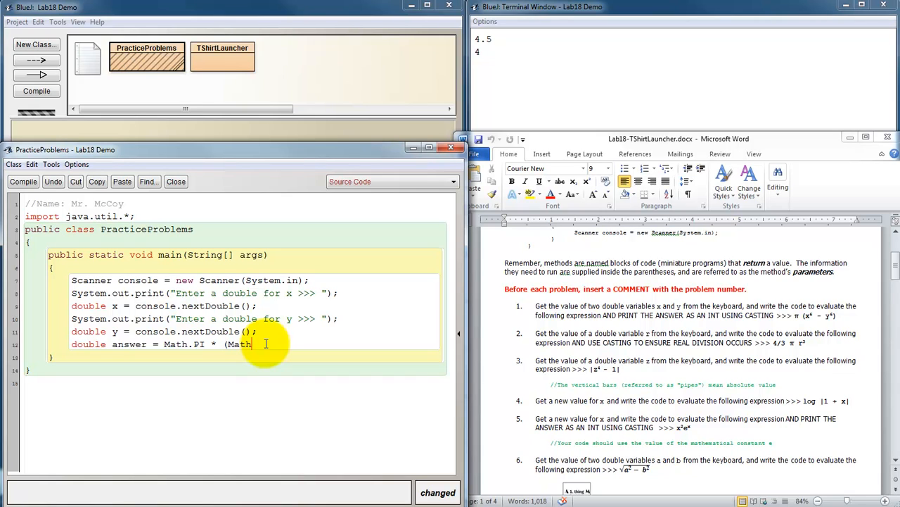
pyautogui.write('.pow(')
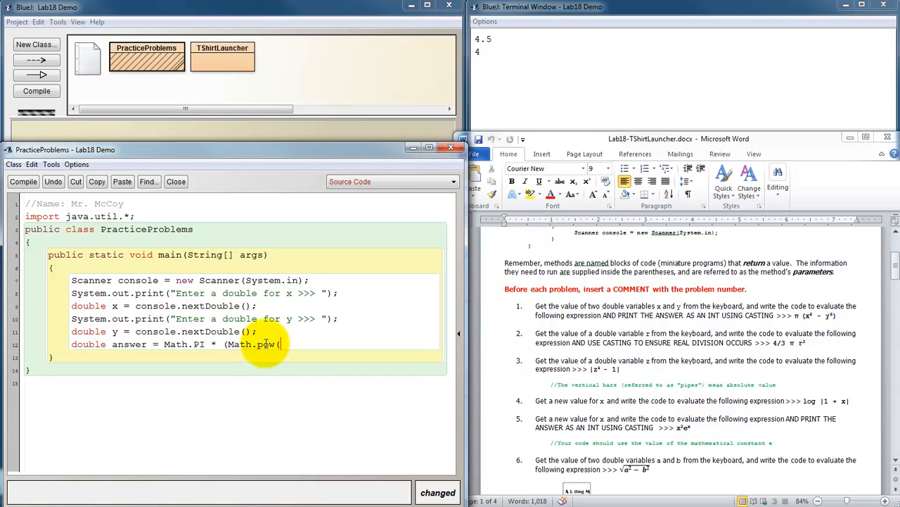
pyautogui.write('x, 6)')
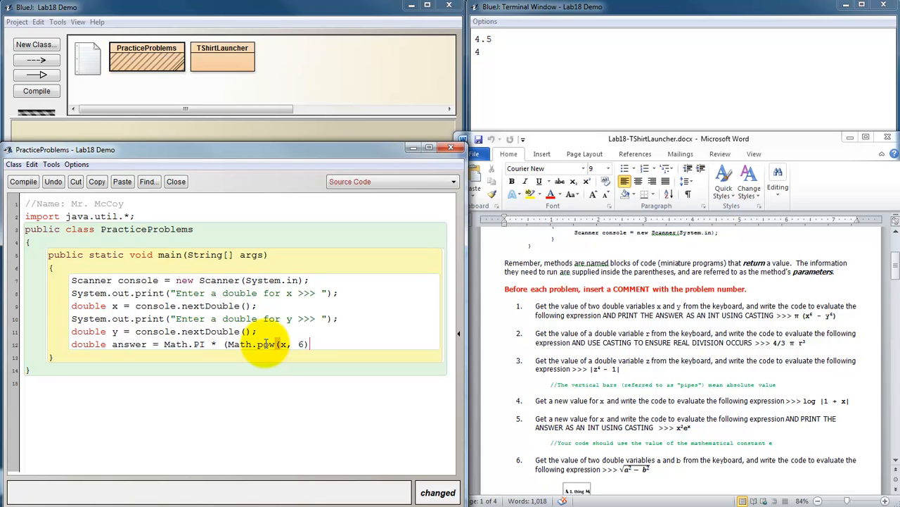
pyautogui.write('- Math.p')
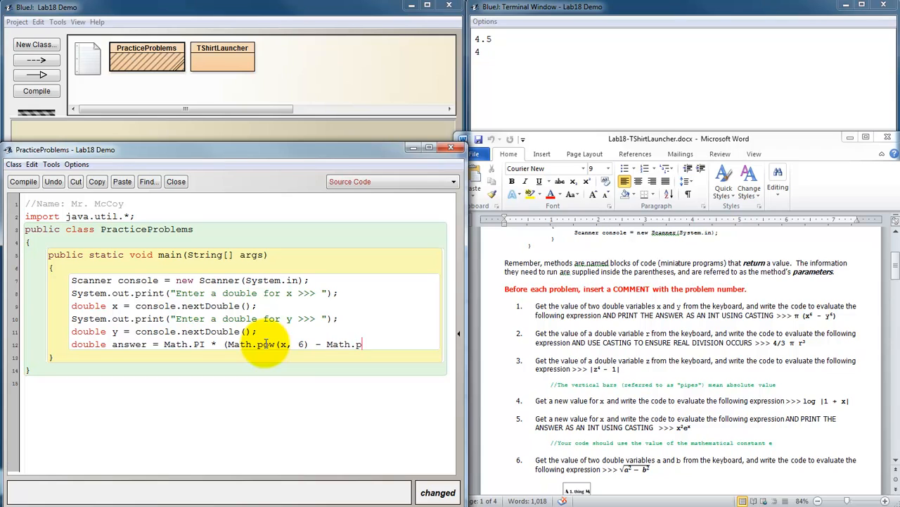
pyautogui.write('ow(y')
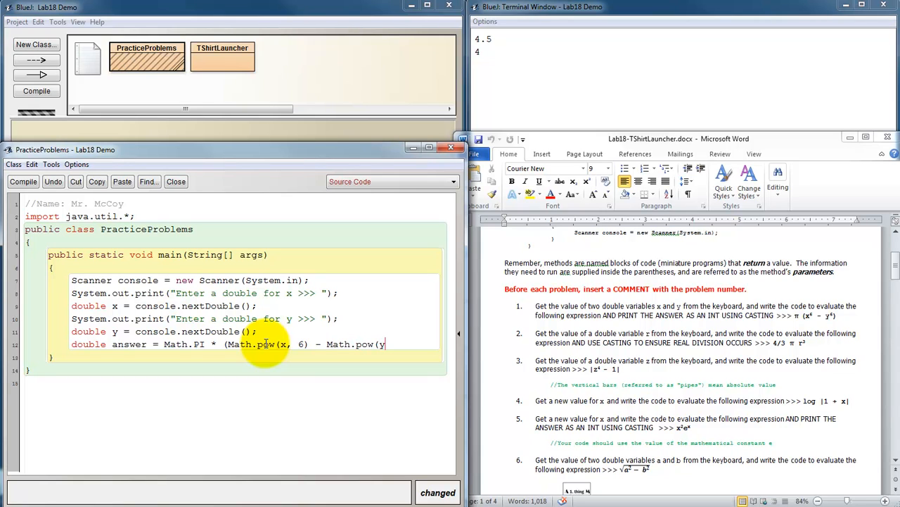
pyautogui.write(', 6);')
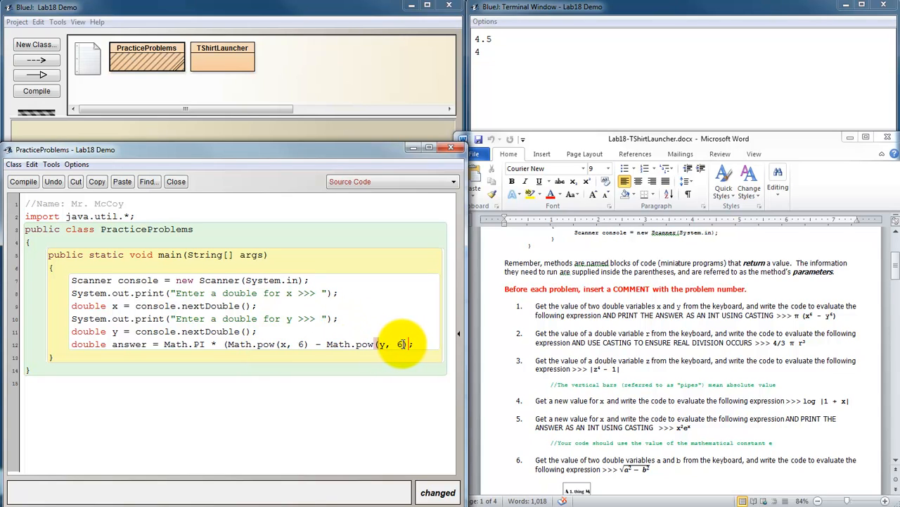
pyautogui.moveTo(380, 344)
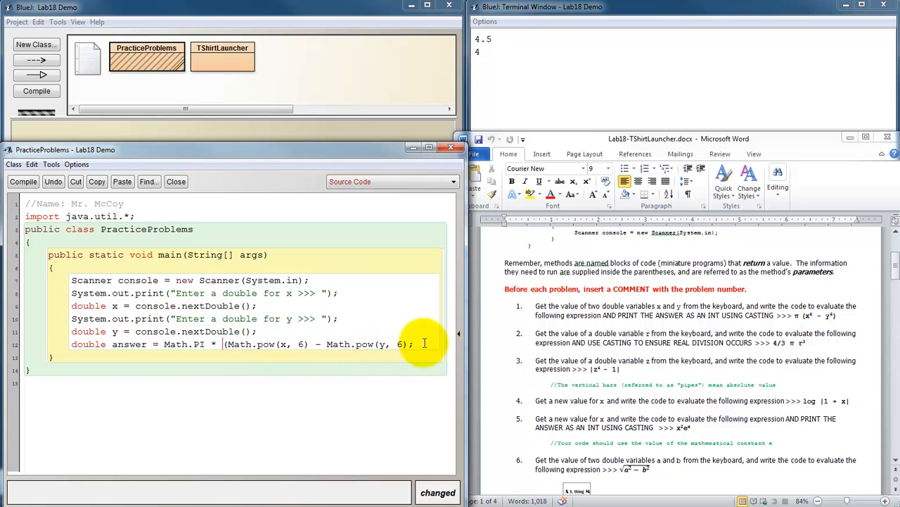
pyautogui.write(')')
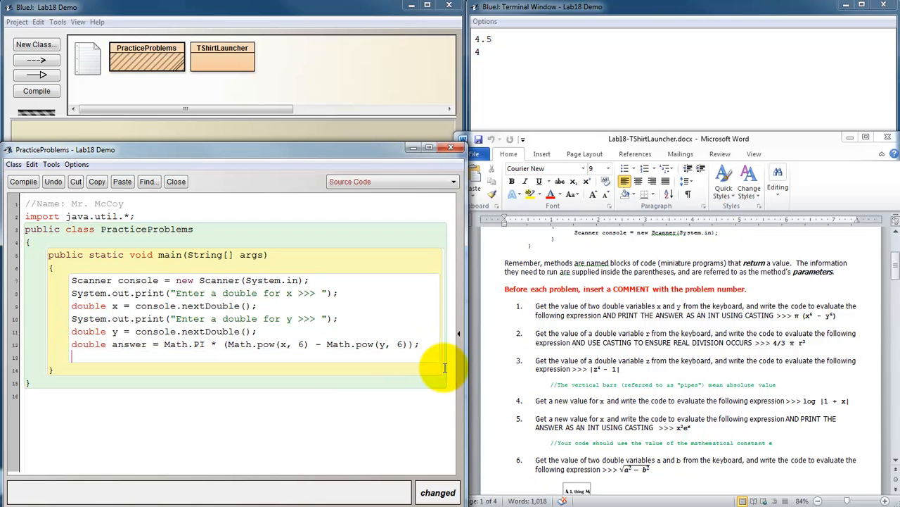
# Add a print statement with the message 'Using formula in problem 1, the answer is about'
pyautogui.write('System.out')
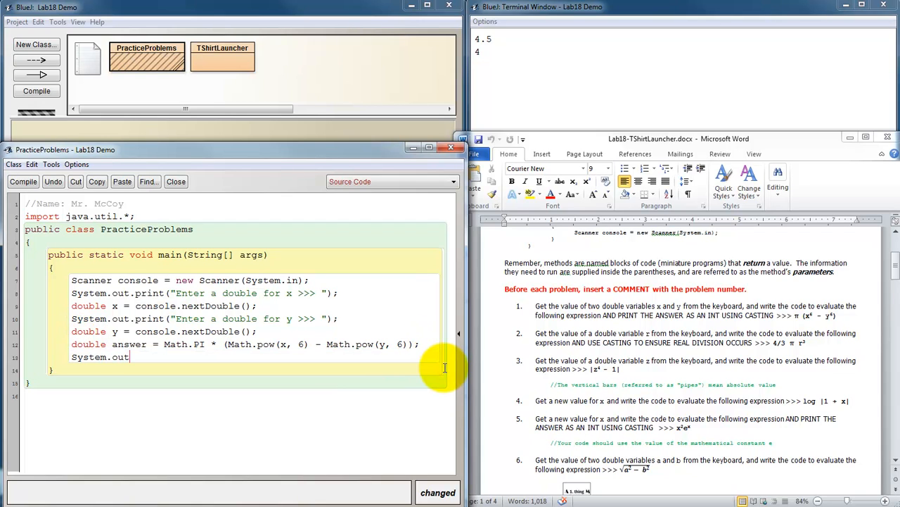
pyautogui.write('.print')
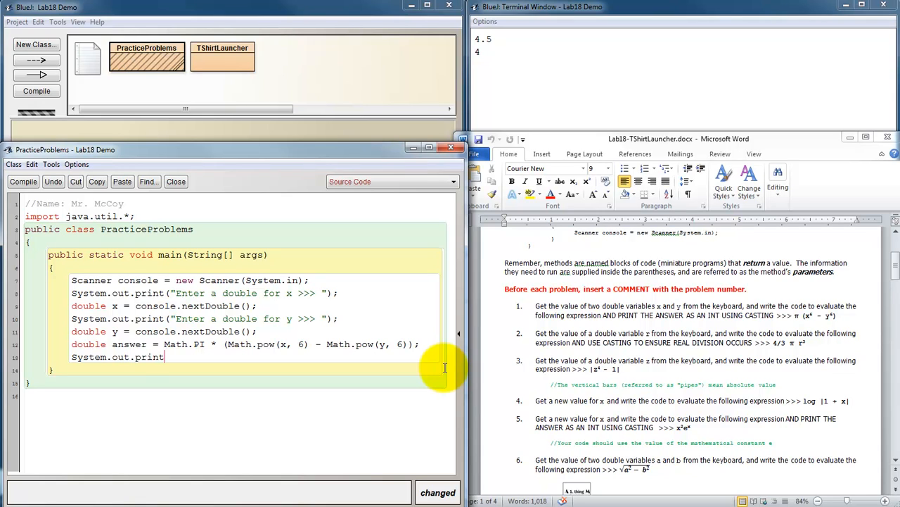
pyautogui.write('(')
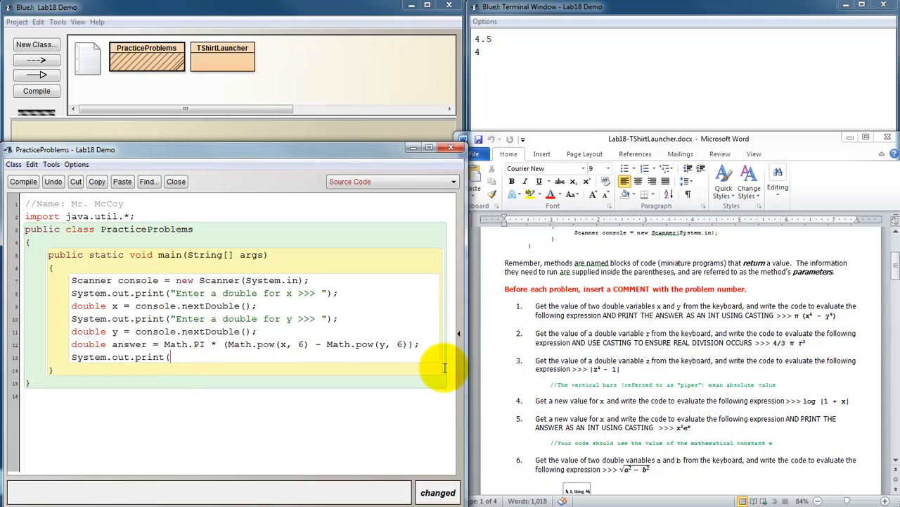
pyautogui.write('"Using')
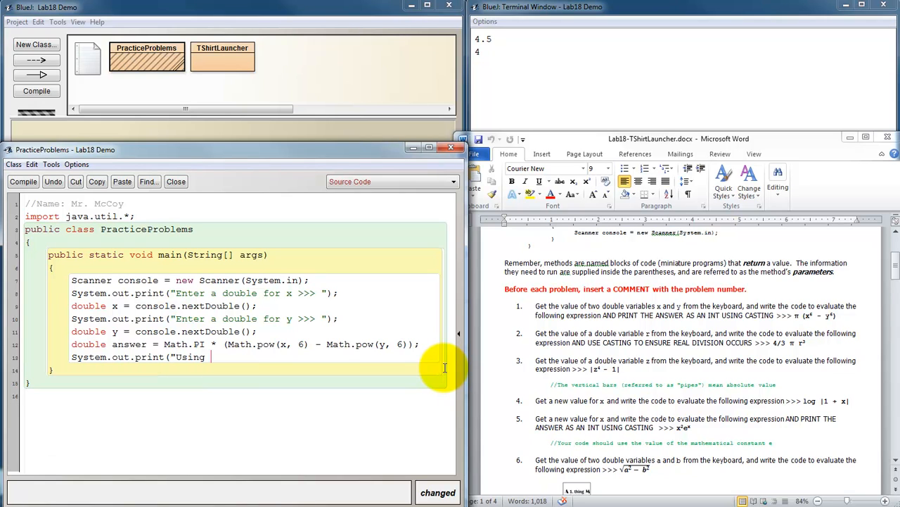
pyautogui.write('formula in')
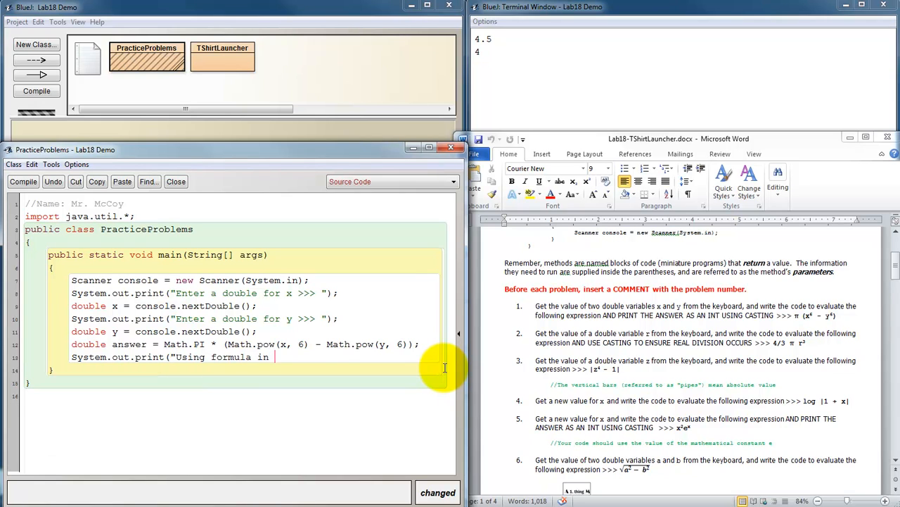
pyautogui.write('problem 1,')
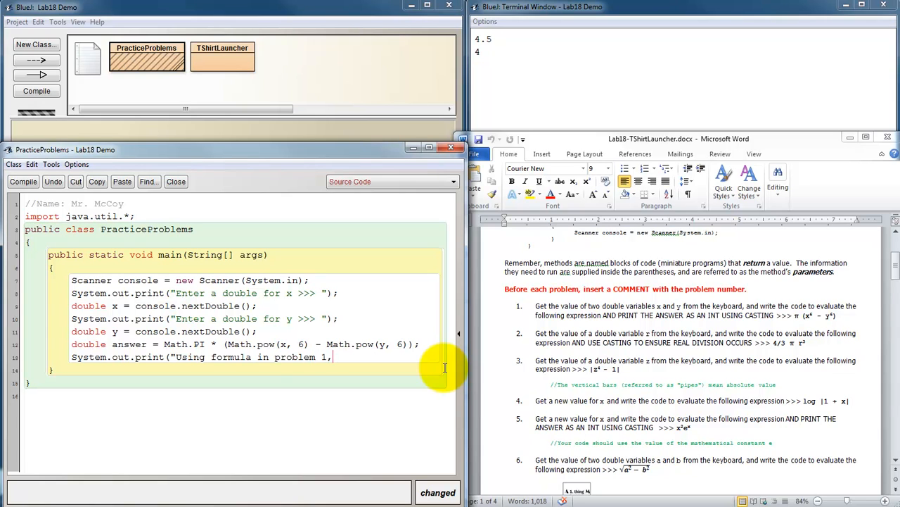
pyautogui.write('the answer i')
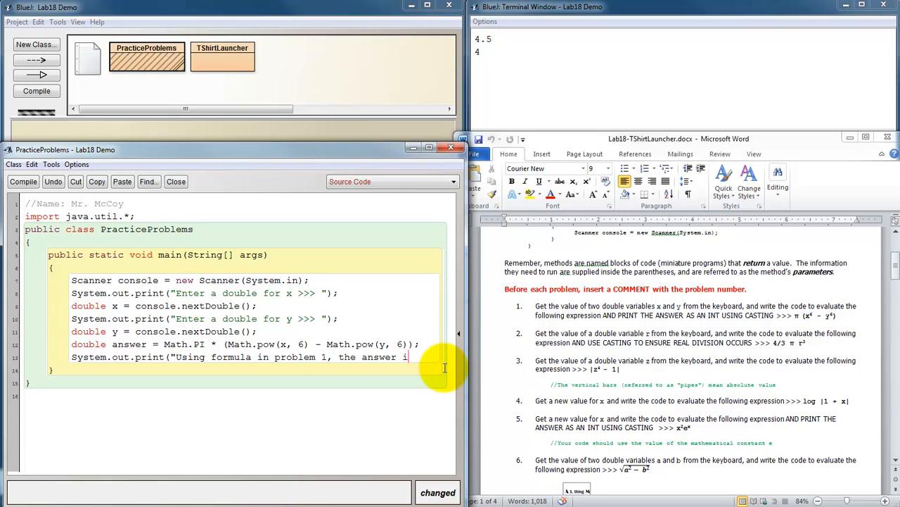
pyautogui.write('about ");')
pyautogui.write('System.out.prin')
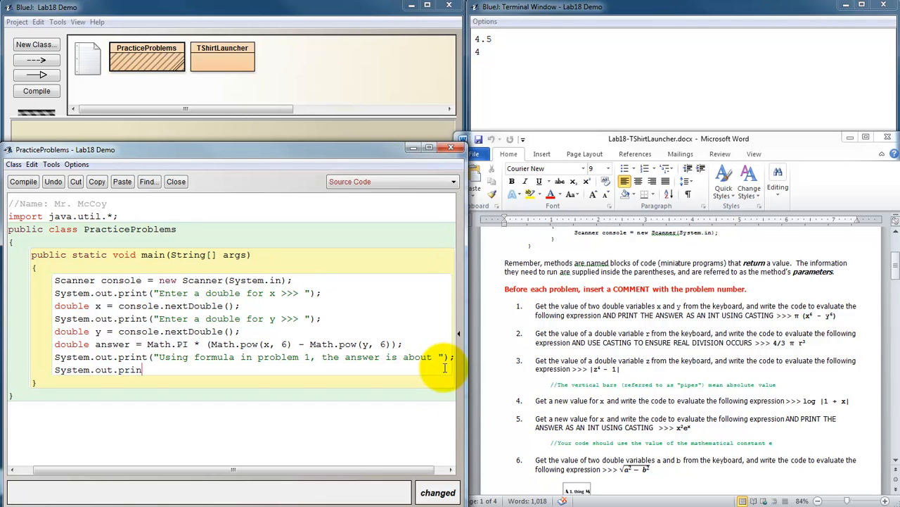
pyautogui.moveTo(140, 378)
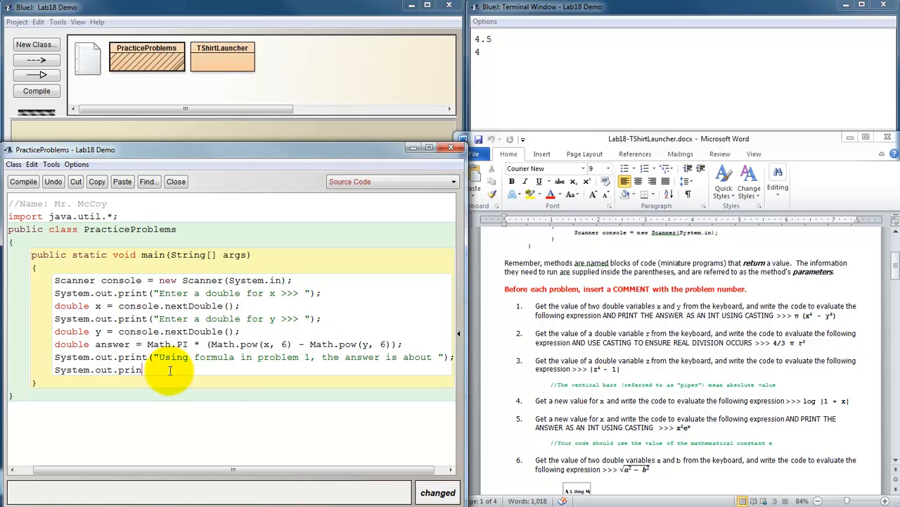
# Follow it with System.out.println(answer); and compile the class
pyautogui.write('ln')
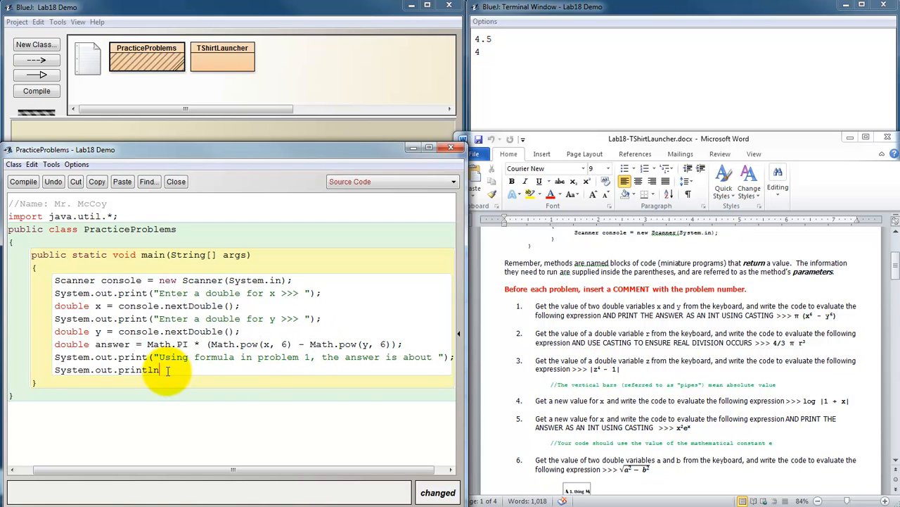
pyautogui.write('(')
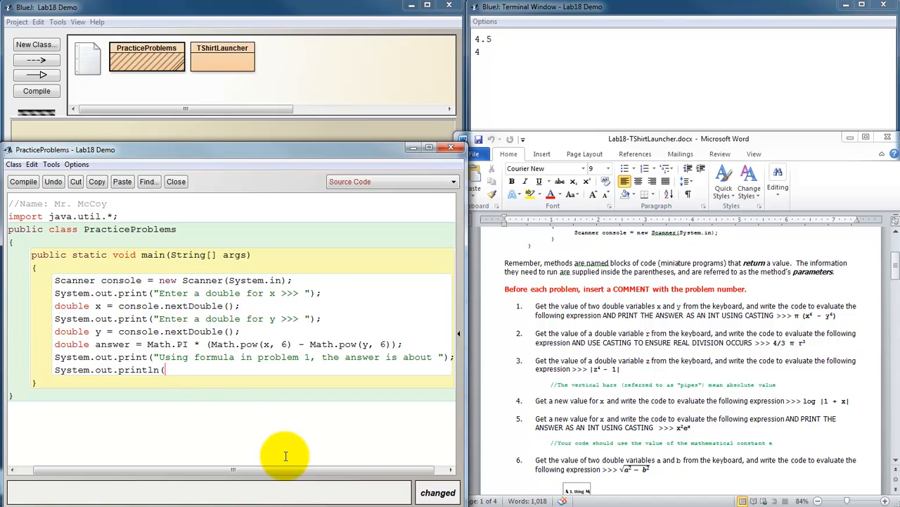
pyautogui.write('answer);')
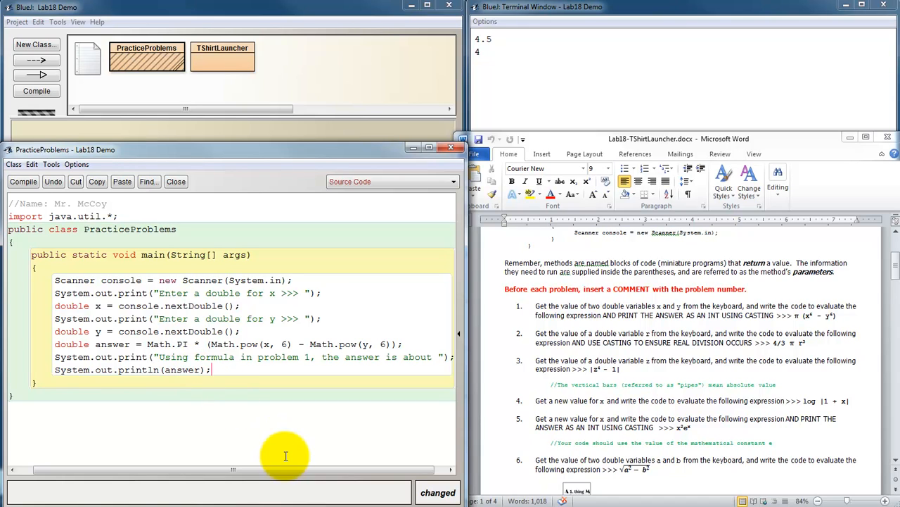
pyautogui.click(23, 182)
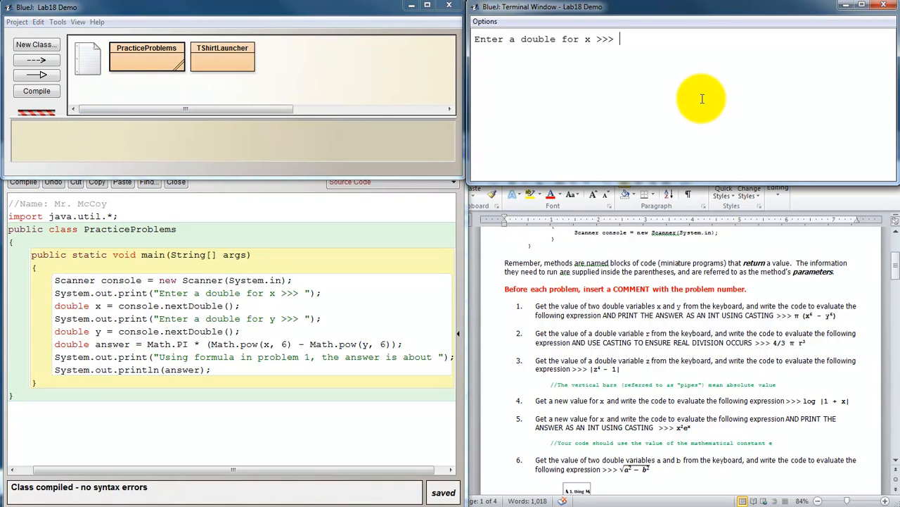
# Enter x = 2.2 and y = 1.5, getting an answer of about 320.4087696513199
pyautogui.write('2.2')
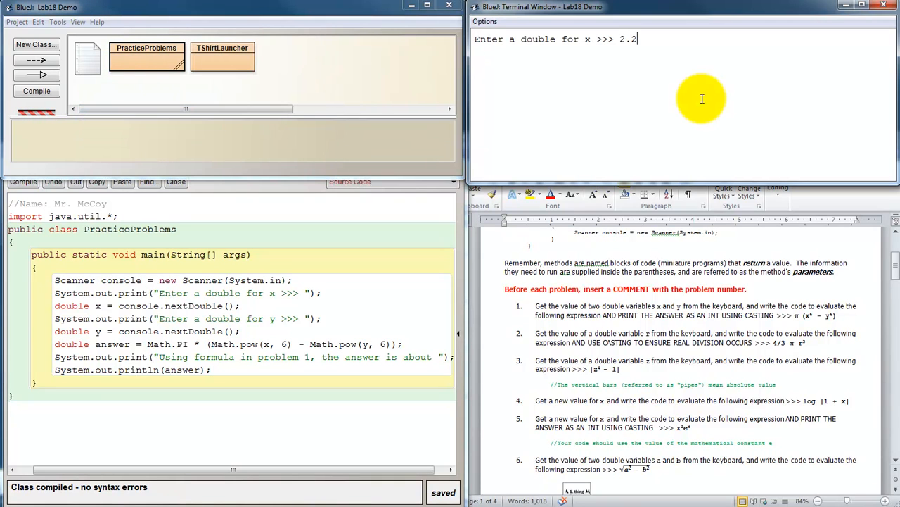
pyautogui.write('1.5')
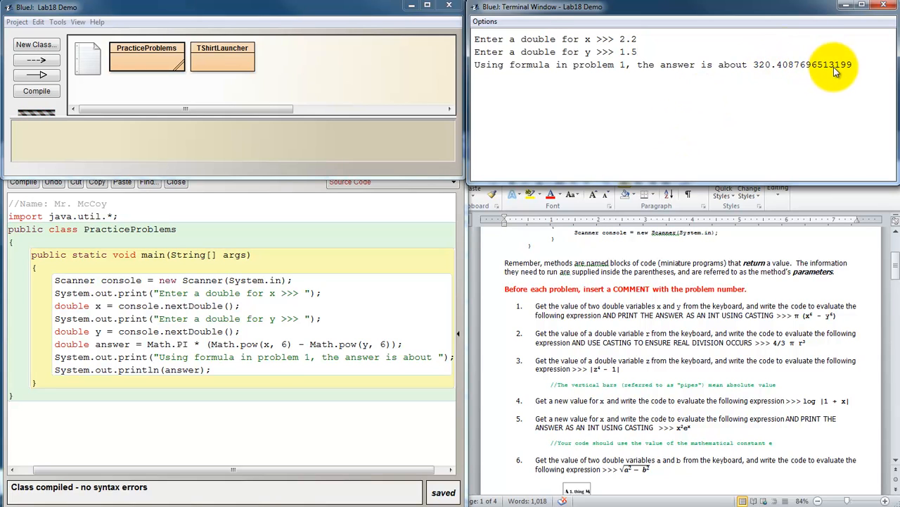
pyautogui.moveTo(704, 106)
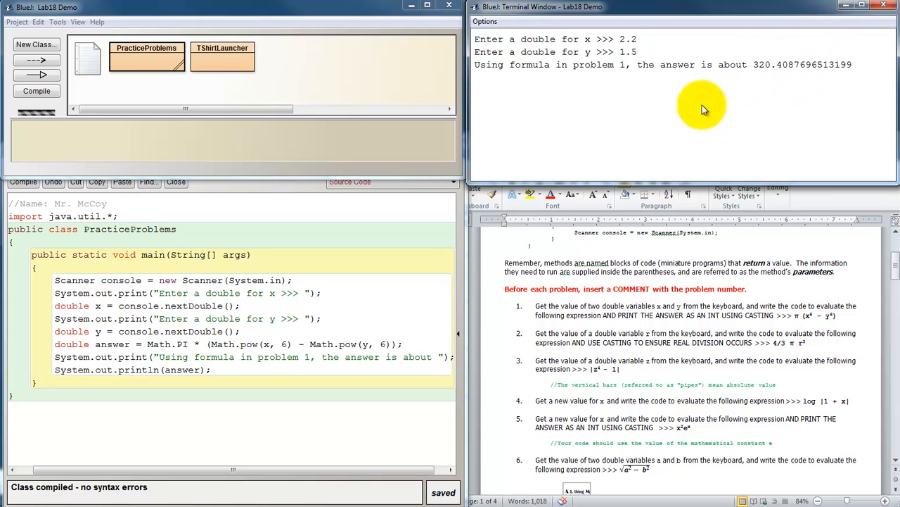
pyautogui.moveTo(637, 326)
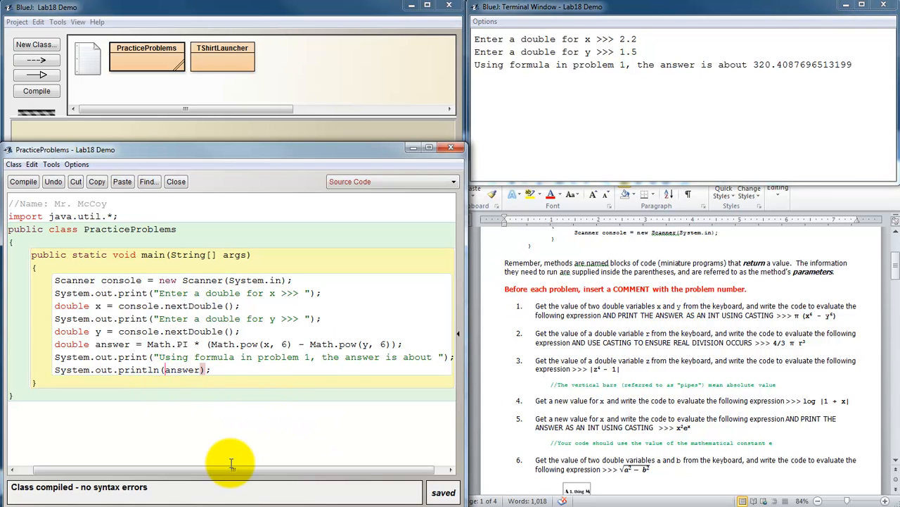
# Cast the printed answer with (int), recompile, and start a new run of main
pyautogui.write('(int)')
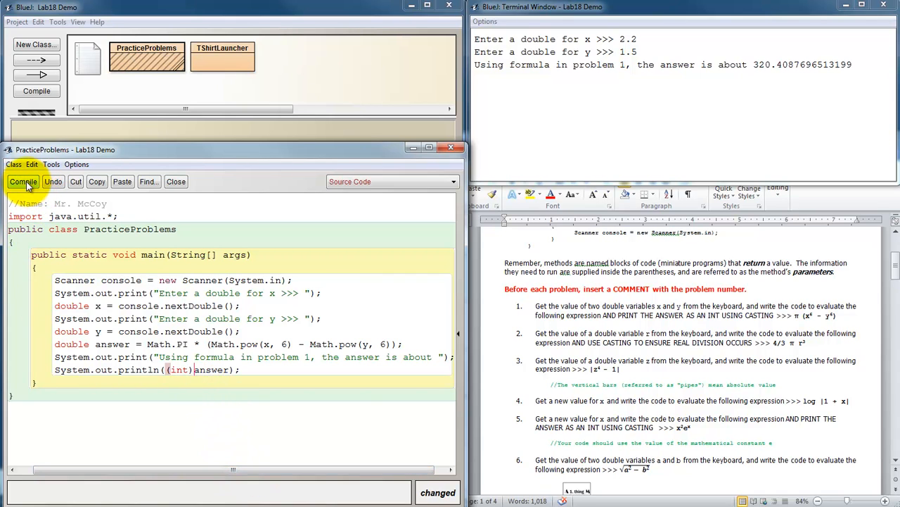
pyautogui.click(24, 182)
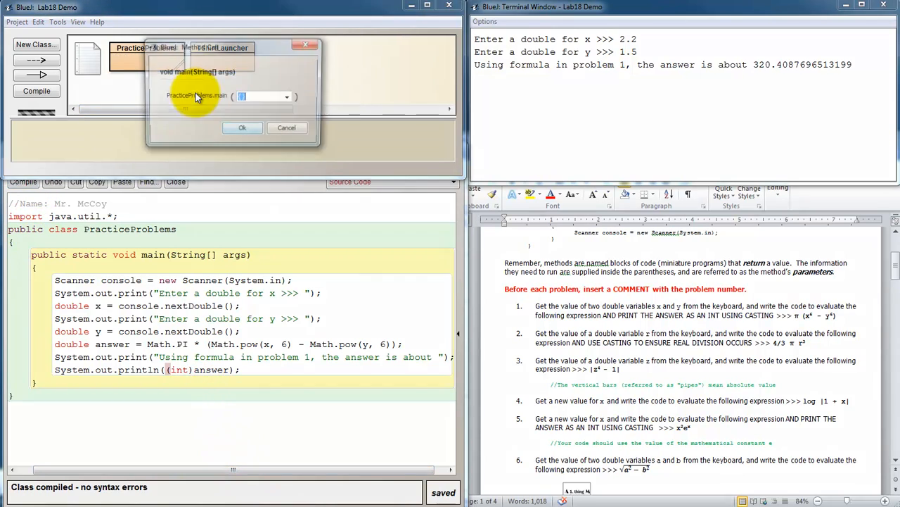
pyautogui.click(242, 127)
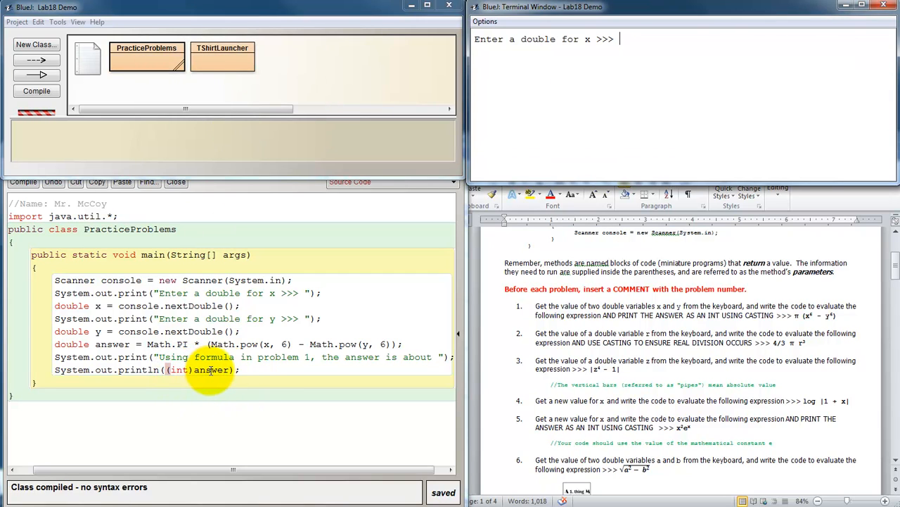
pyautogui.moveTo(638, 64)
pyautogui.write('2.5')
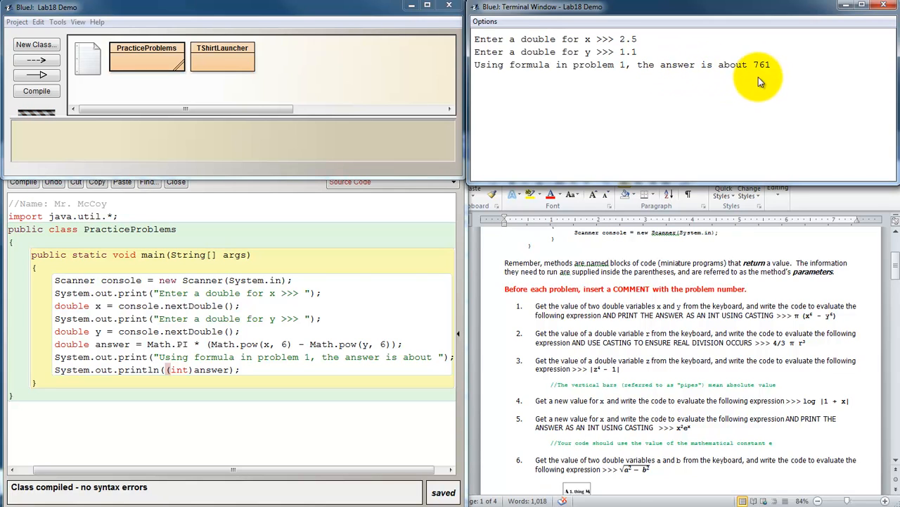
pyautogui.moveTo(772, 70)
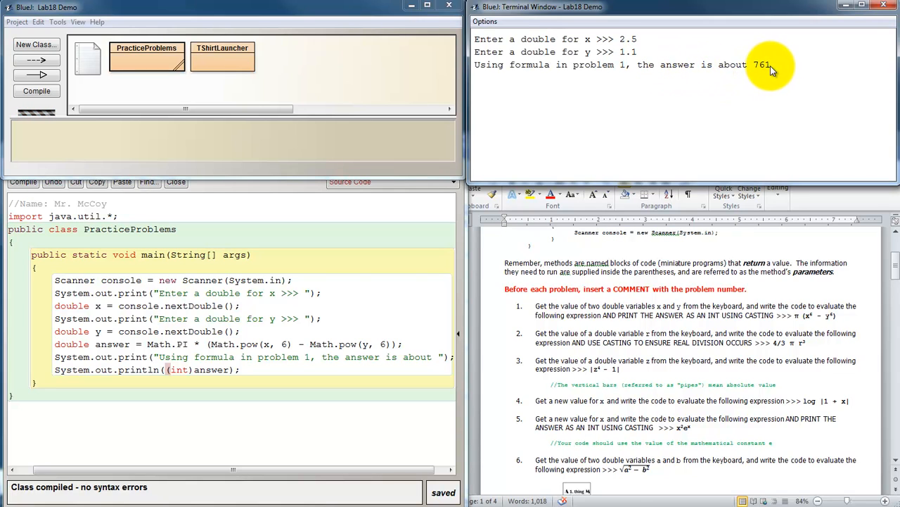
pyautogui.moveTo(609, 102)
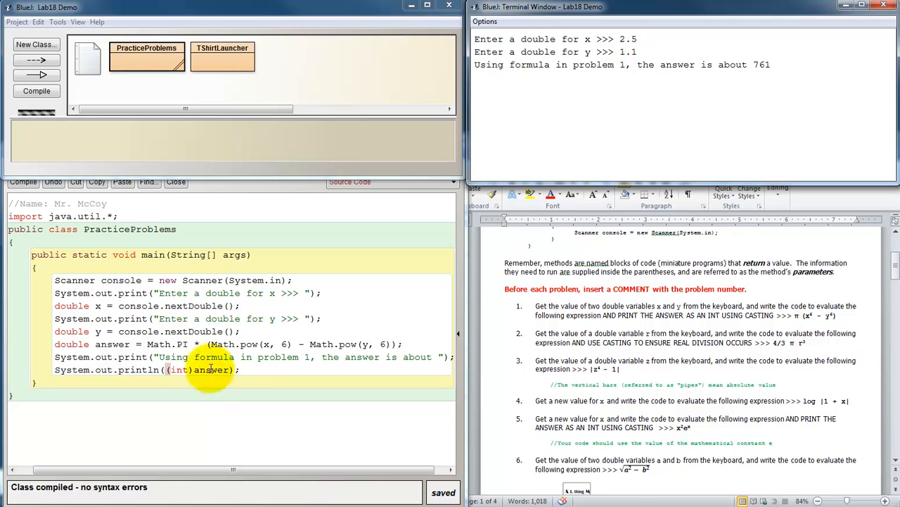
pyautogui.moveTo(272, 425)
pyautogui.write('//1')
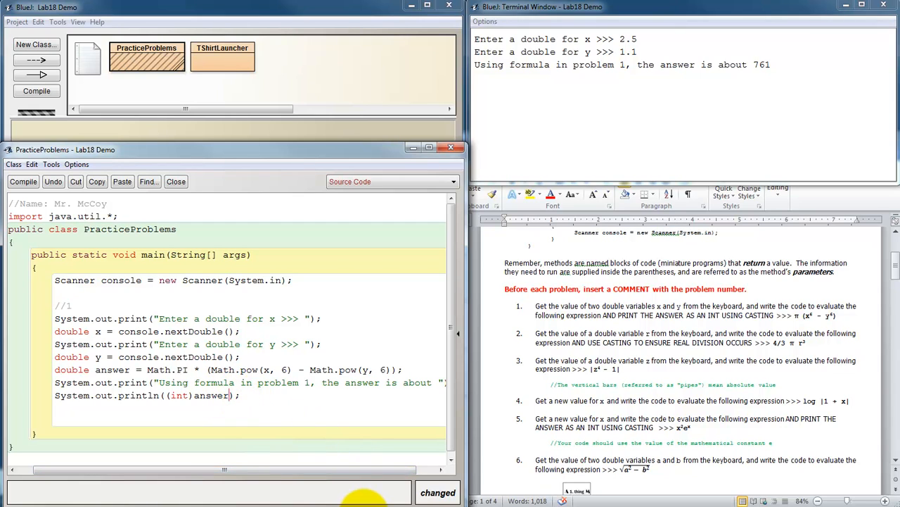
pyautogui.write('System.')
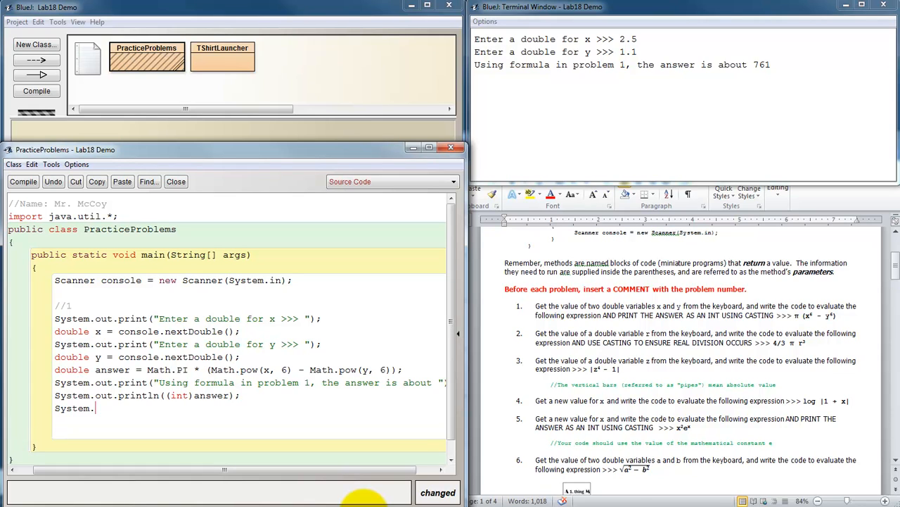
pyautogui.write('println();')
pyautogui.write('//2')
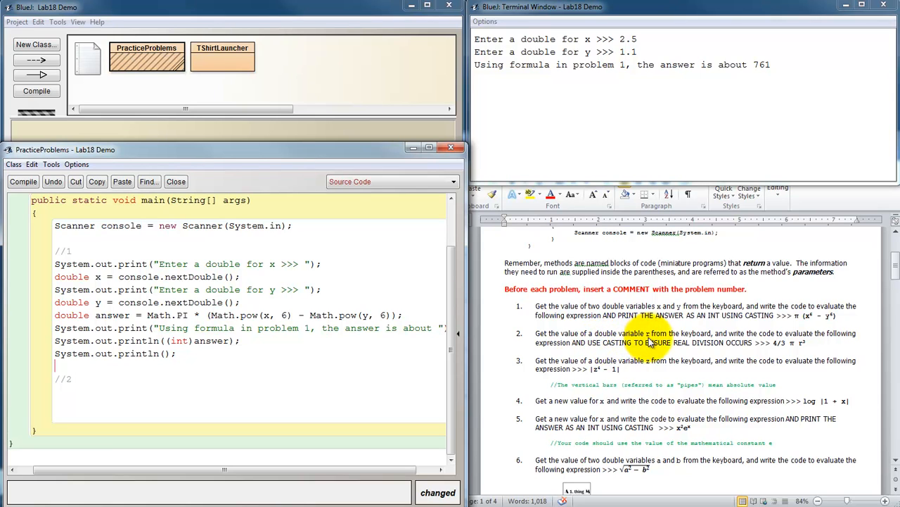
pyautogui.moveTo(834, 342)
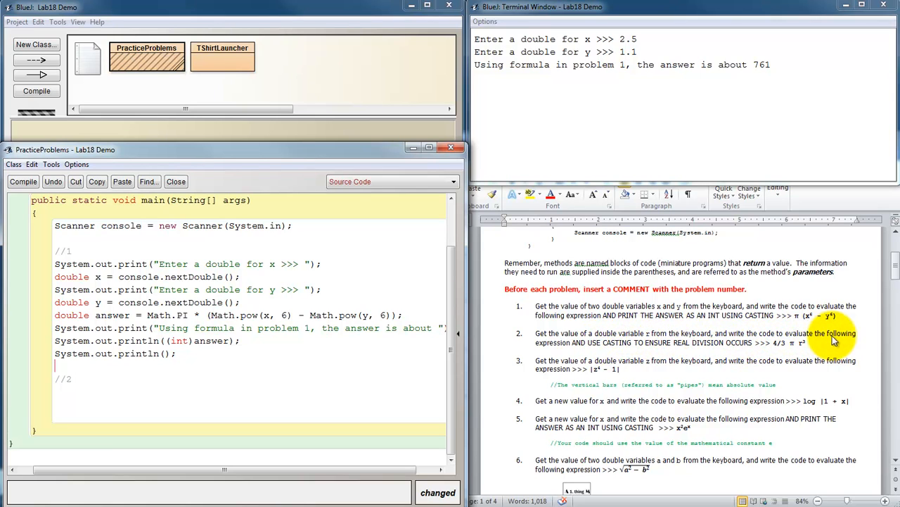
pyautogui.moveTo(600, 348)
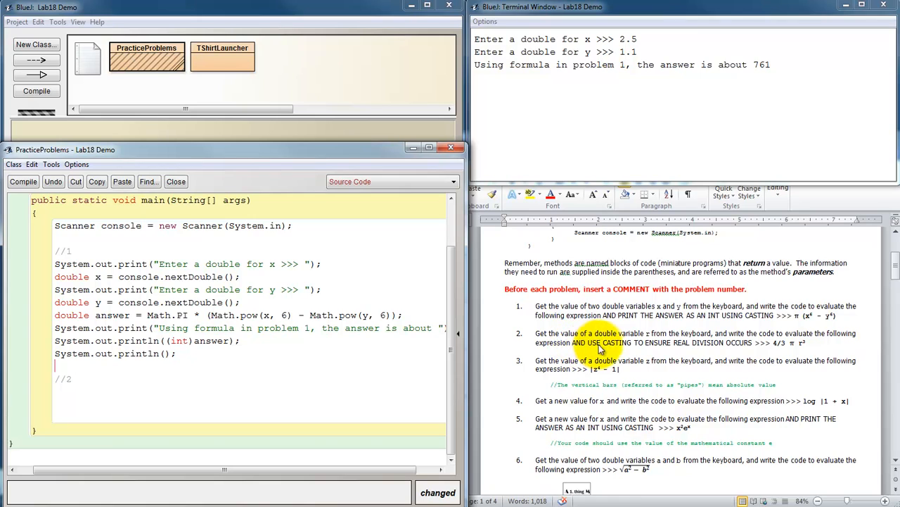
pyautogui.moveTo(689, 349)
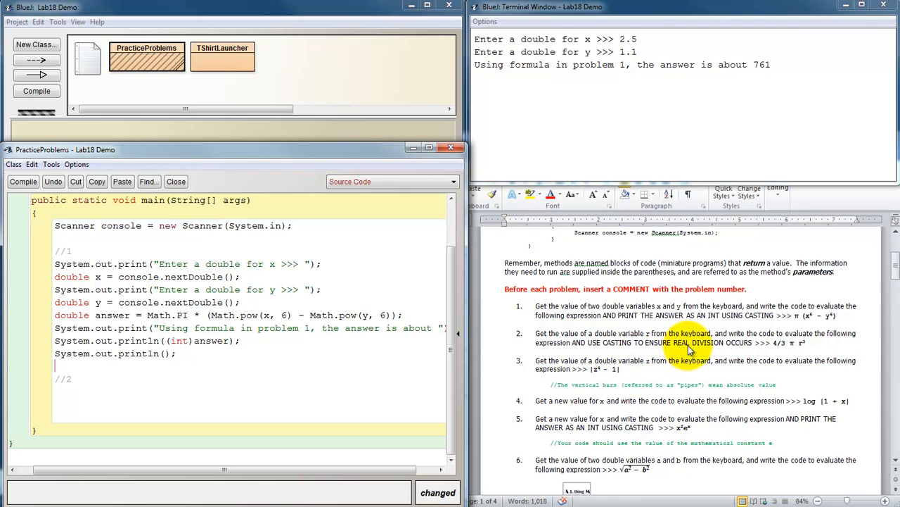
pyautogui.moveTo(805, 352)
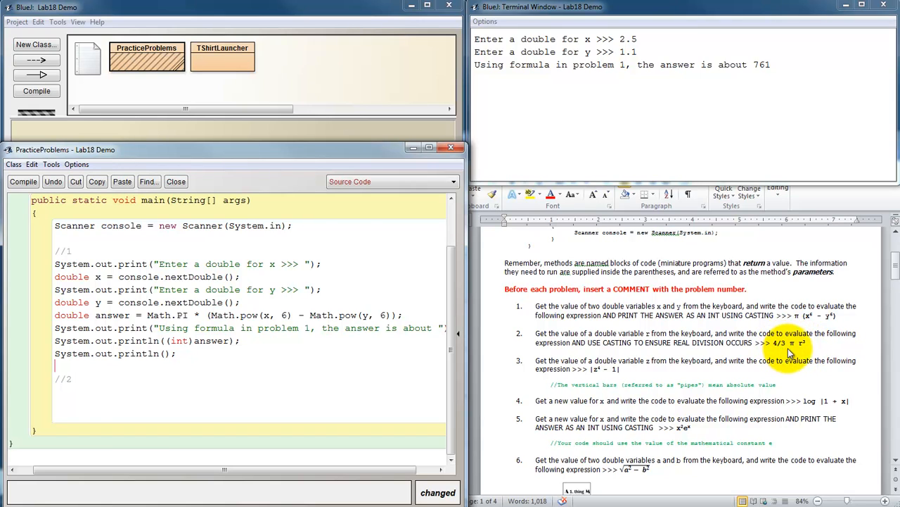
pyautogui.moveTo(808, 351)
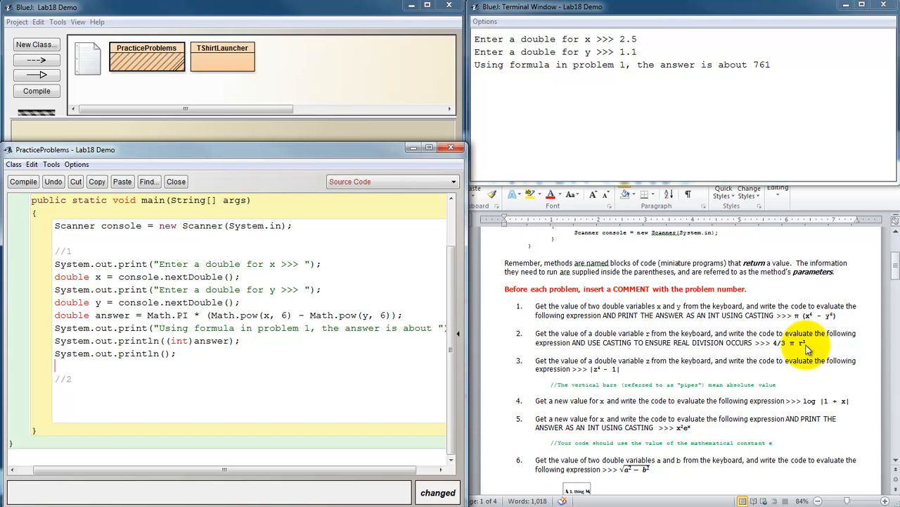
pyautogui.moveTo(749, 354)
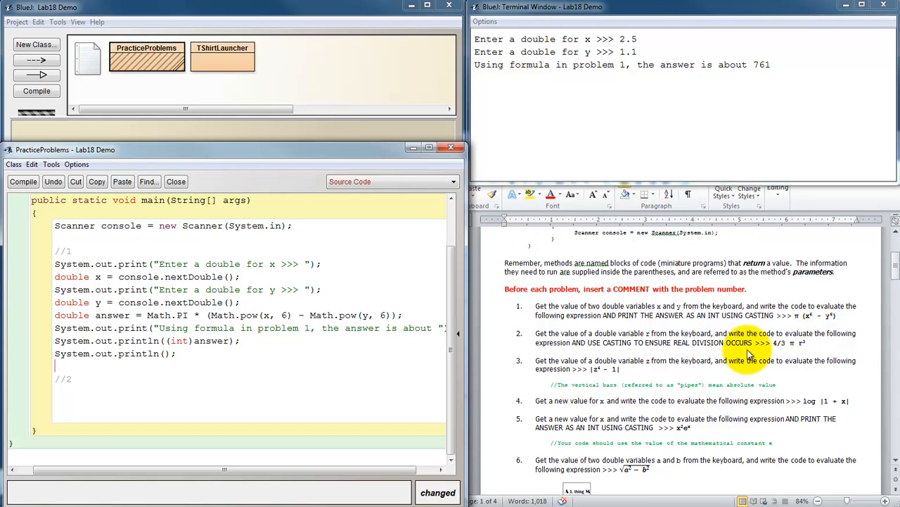
pyautogui.moveTo(243, 367)
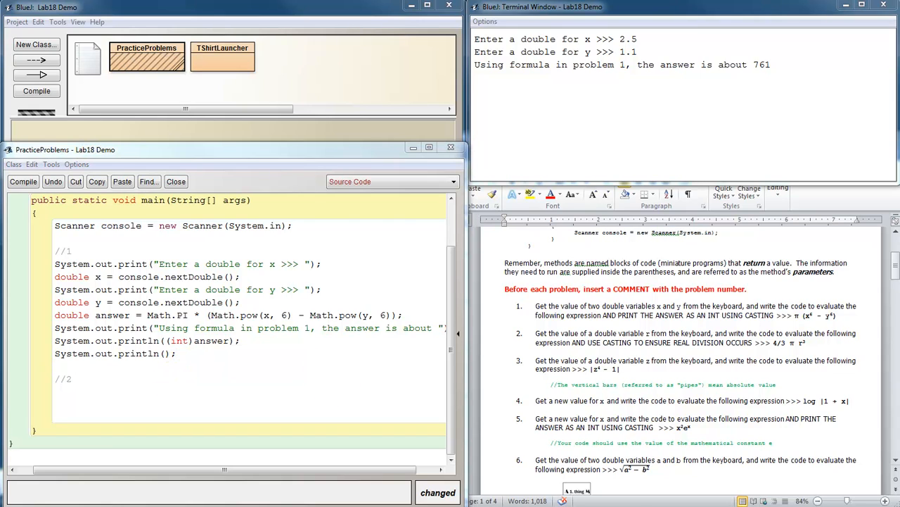
pyautogui.click(86, 391)
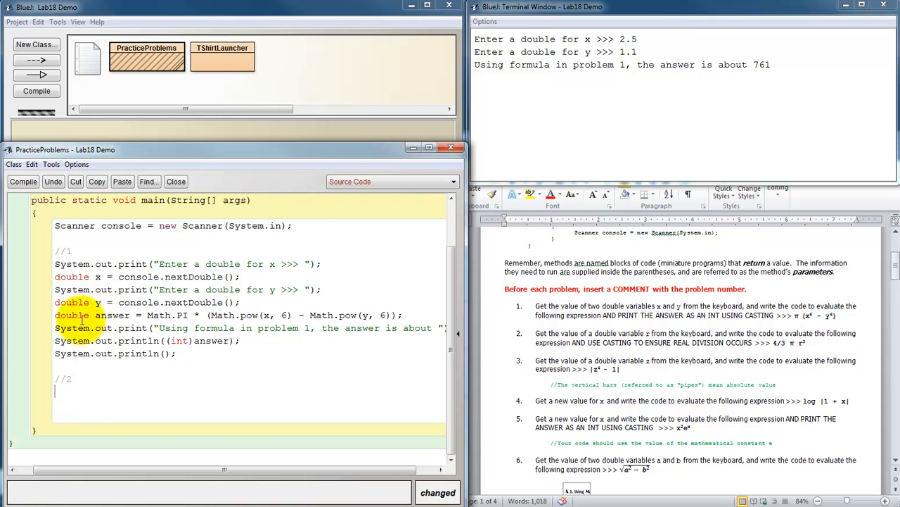
# Reuse the input prompt lines for r and compute answer = 4/3 * Math.PI * Math.pow(r, 3);
pyautogui.moveTo(55, 264); pyautogui.dragTo(240, 277)
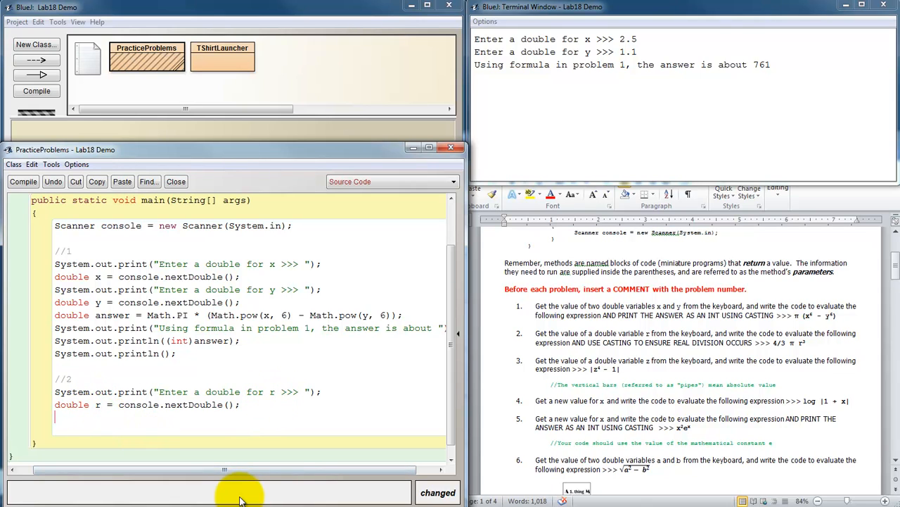
pyautogui.write('answer =')
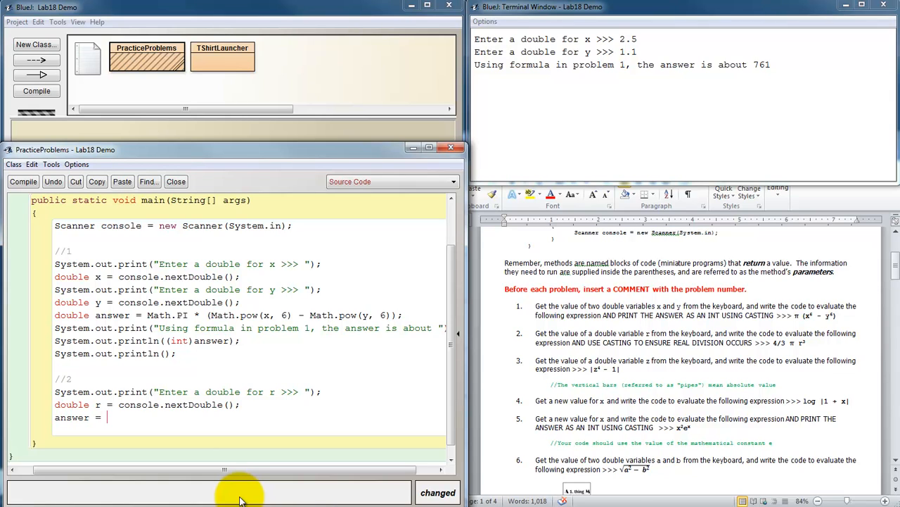
pyautogui.write('4/3 *')
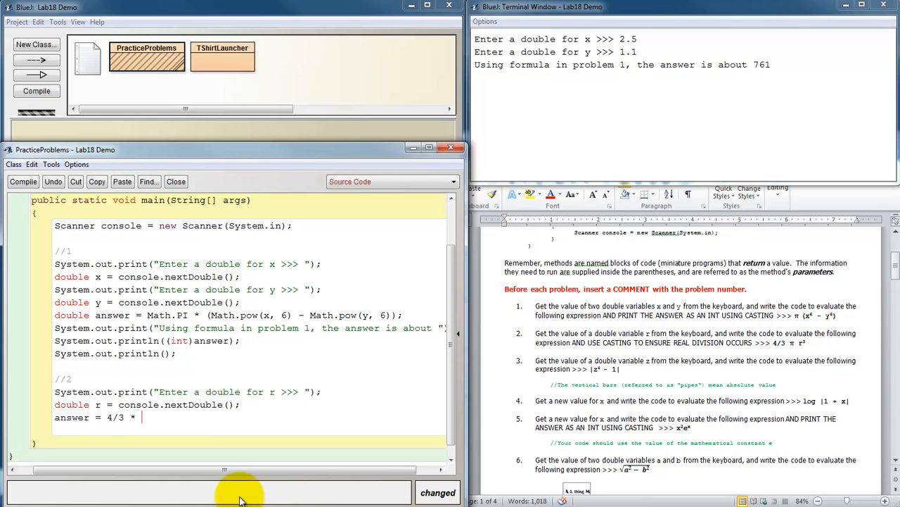
pyautogui.write('Math.')
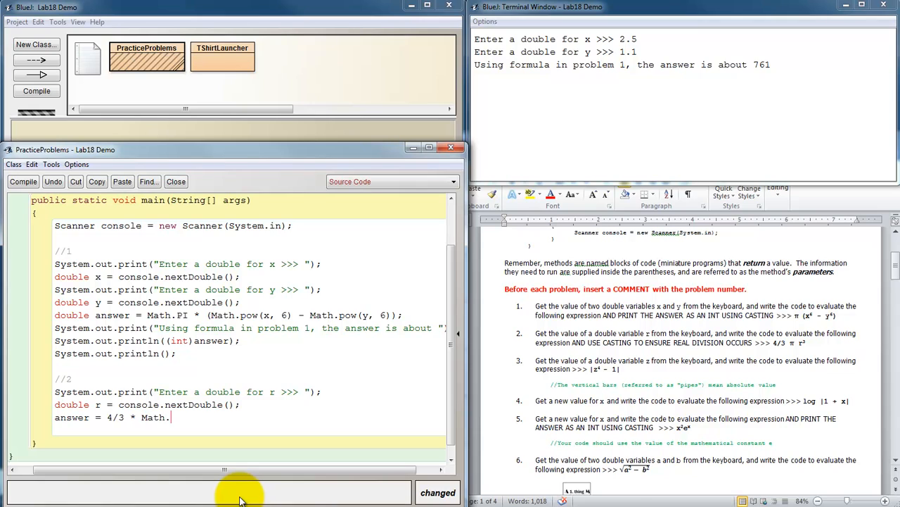
pyautogui.write('PI')
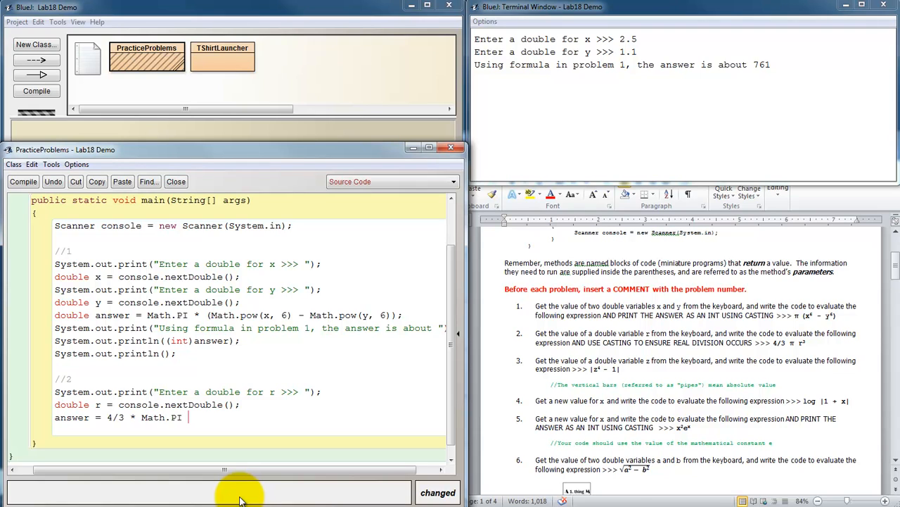
pyautogui.write('*')
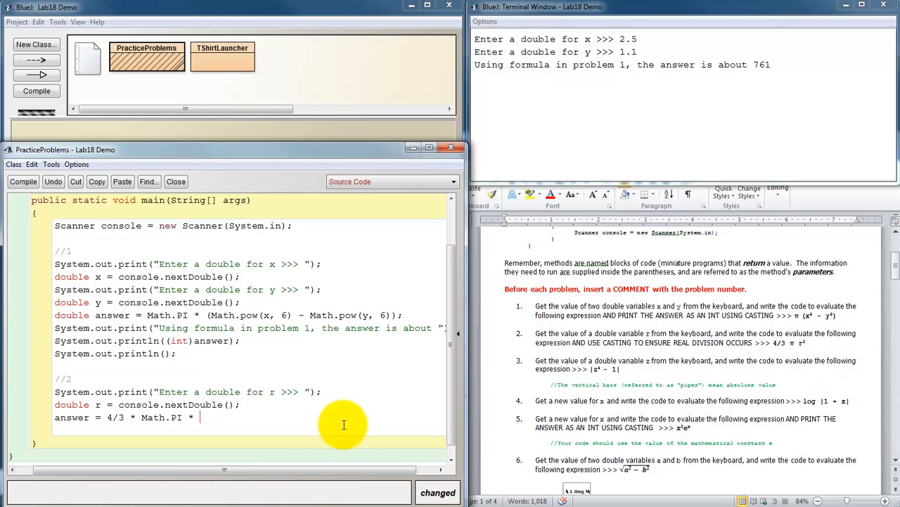
pyautogui.write('Math.')
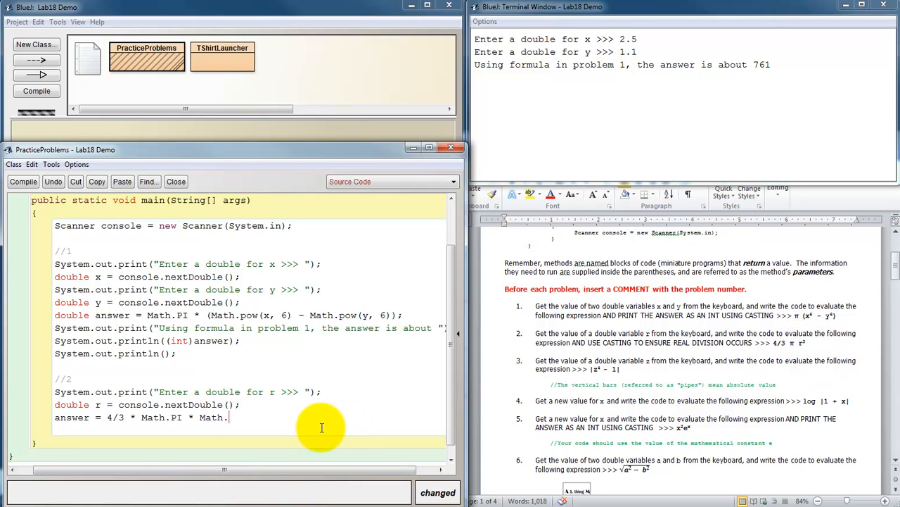
pyautogui.write('pow(r,')
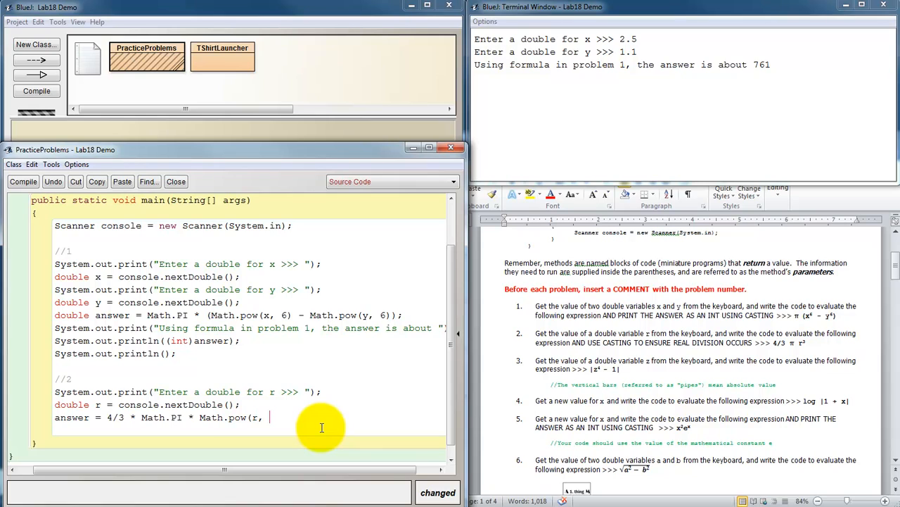
pyautogui.write('3);')
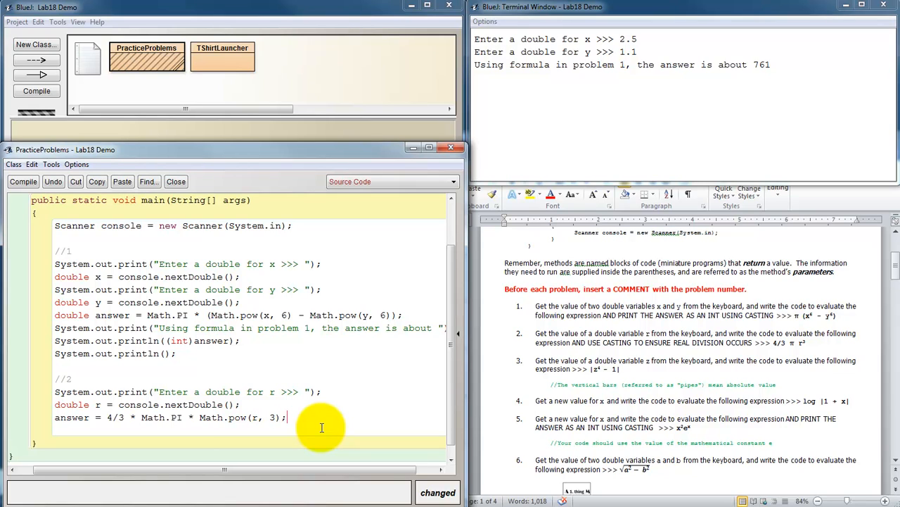
# Add the problem 2 print lines, removing the word 'about' from the message
pyautogui.press('enter')
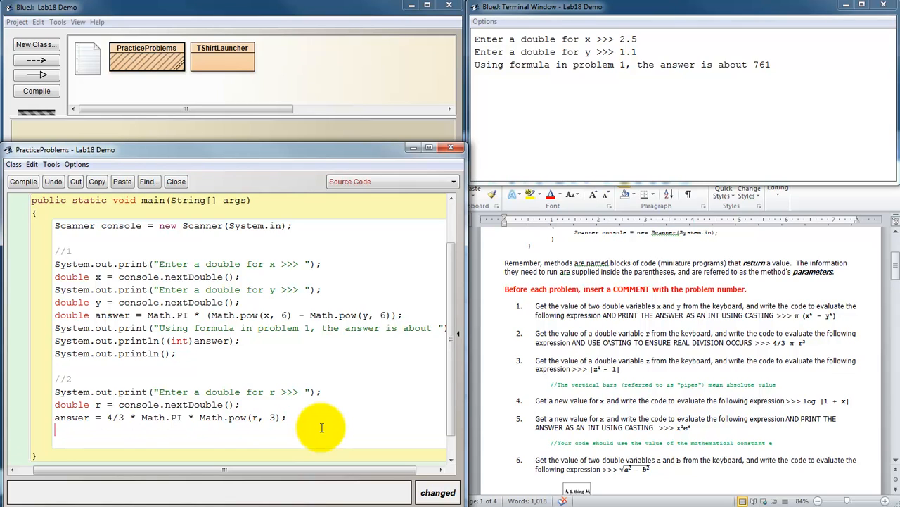
pyautogui.moveTo(236, 341)
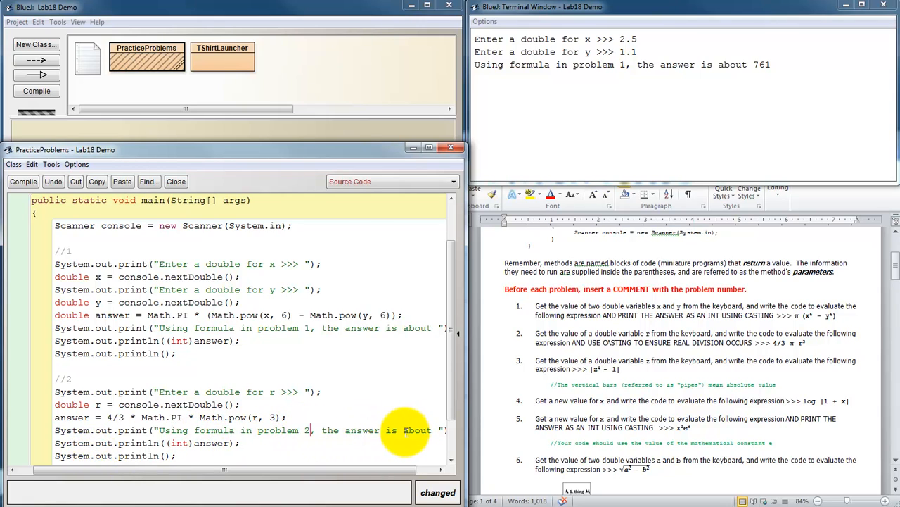
pyautogui.doubleClick(416, 430)
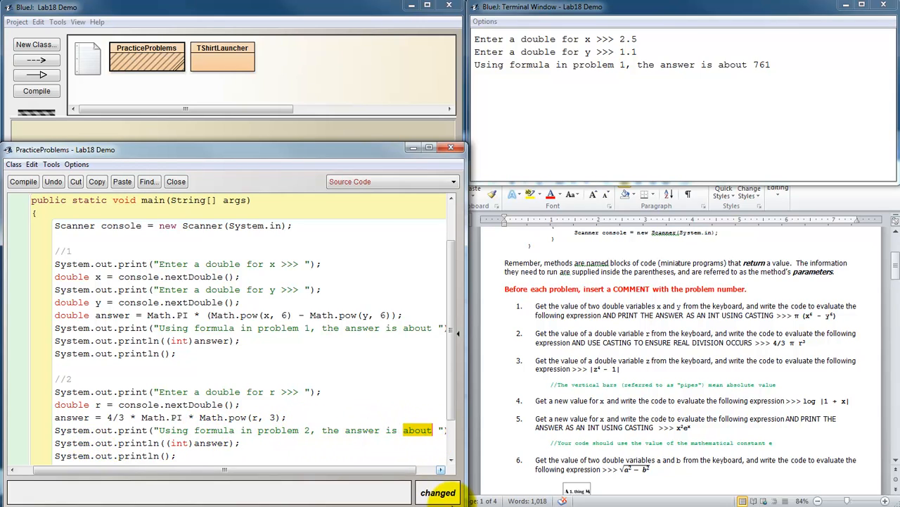
pyautogui.press('Delete')
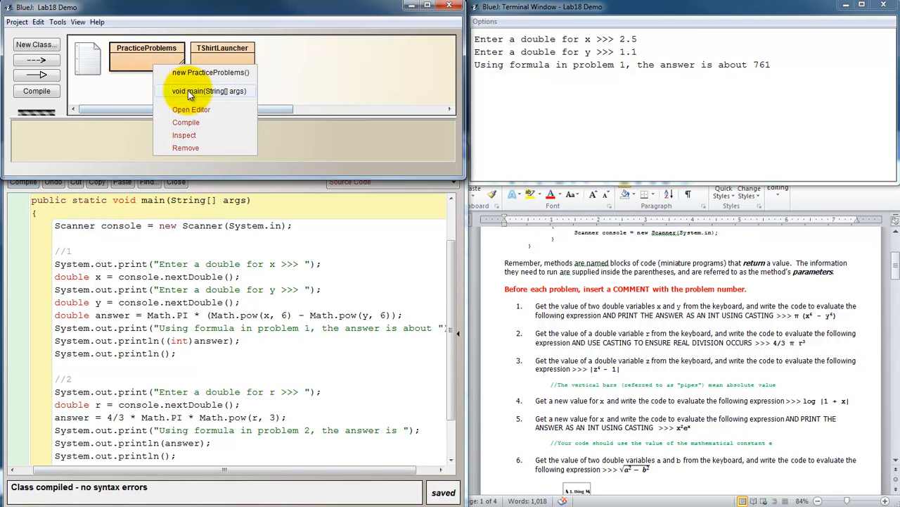
# Run main and enter r = 3.3, printing 112.89941519205638 for problem 2
pyautogui.click(209, 91)
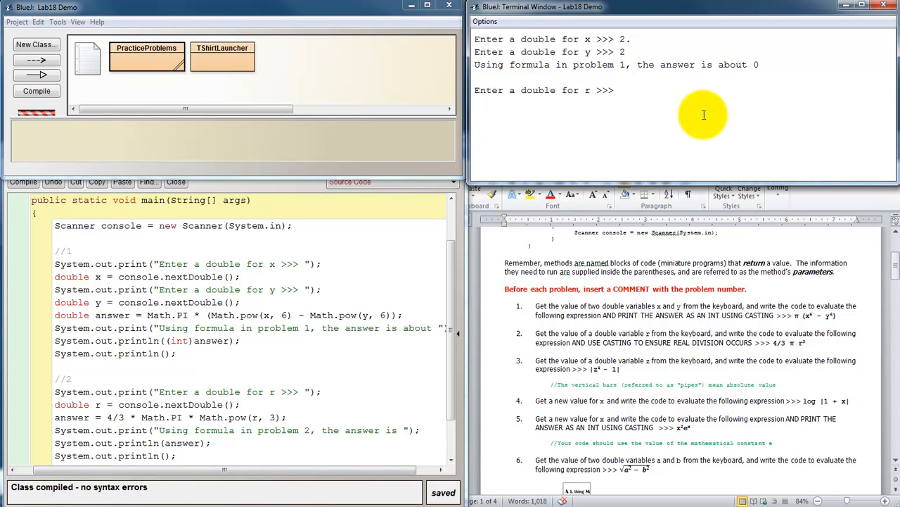
pyautogui.write('3.3')
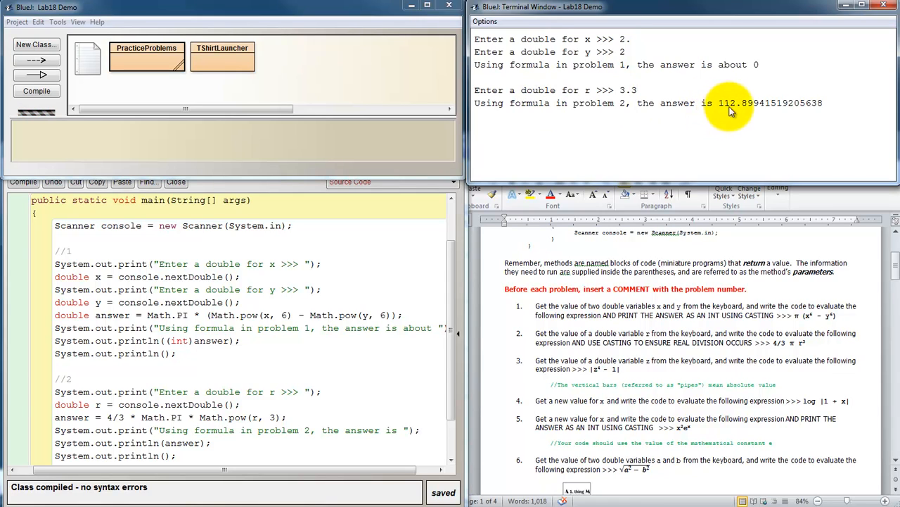
pyautogui.moveTo(746, 115)
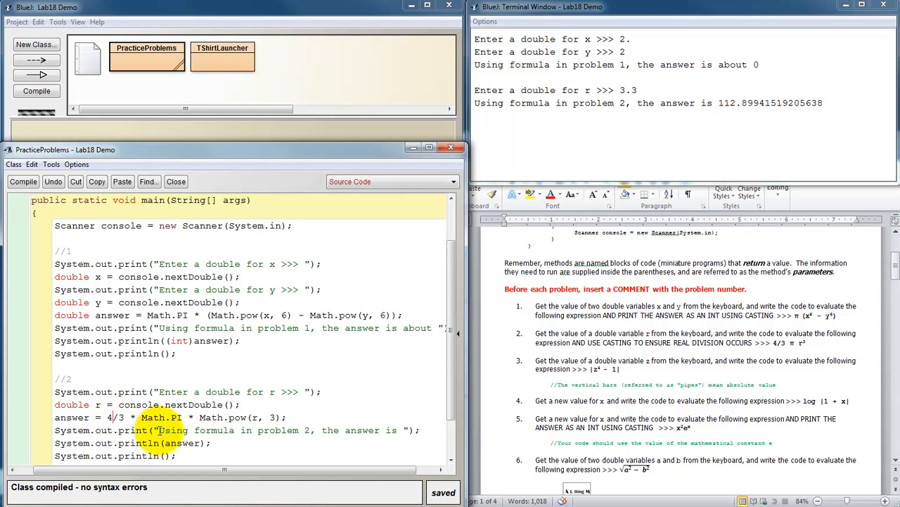
# Cast 4/3 with (double), recompile and rerun with r = 3.3 to get 150.5325535894085
pyautogui.write('.0')
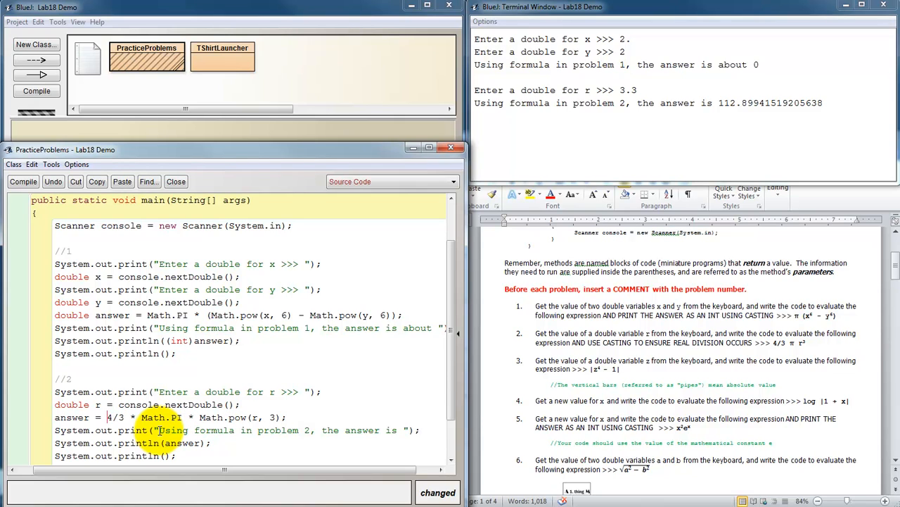
pyautogui.write('(double)')
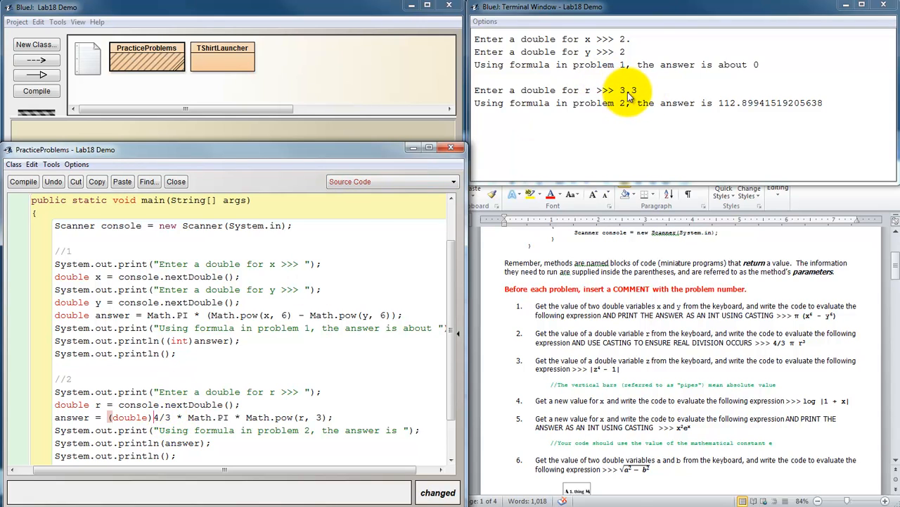
pyautogui.moveTo(726, 109)
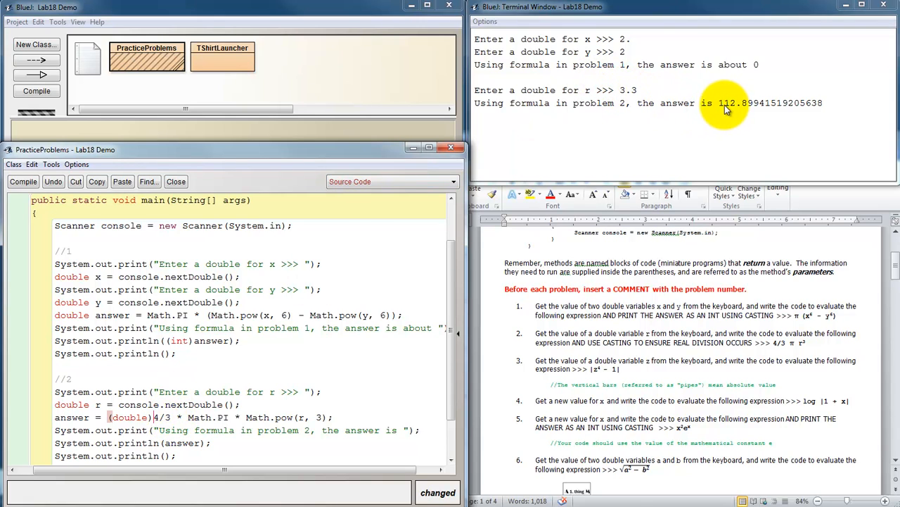
pyautogui.click(36, 90)
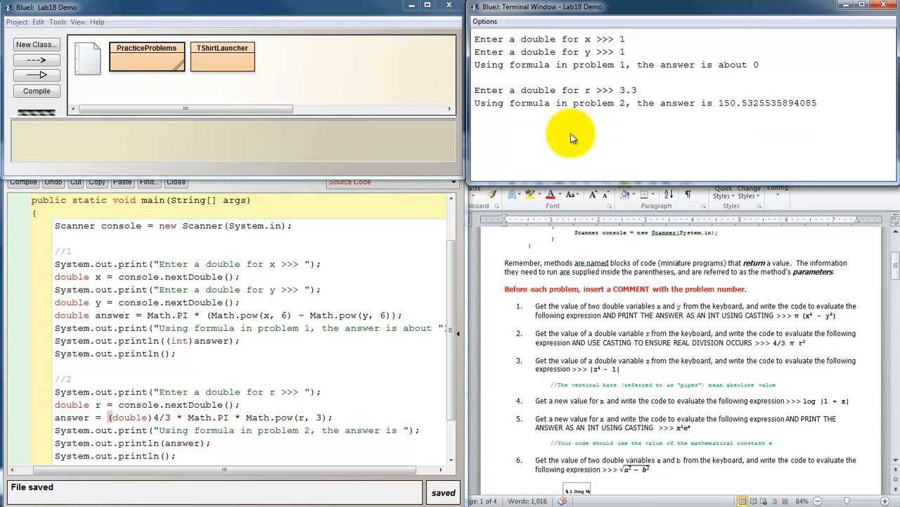
pyautogui.moveTo(723, 109)
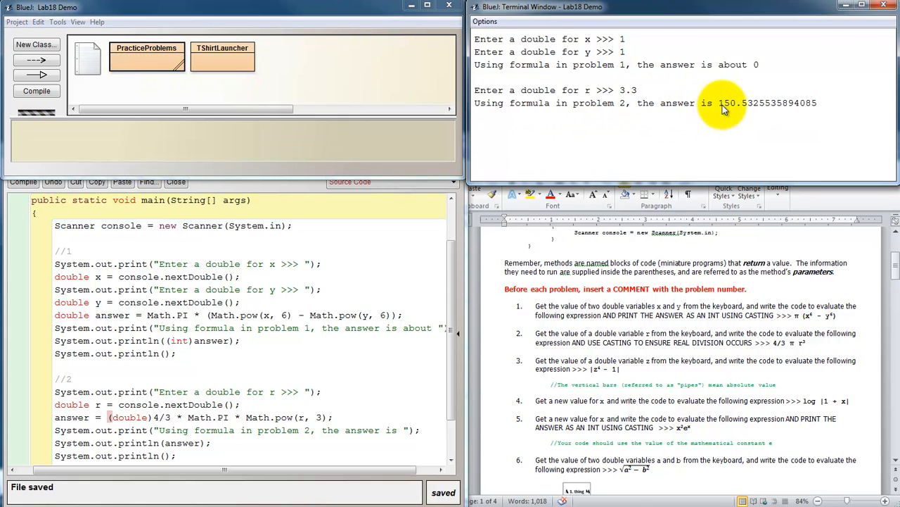
pyautogui.moveTo(737, 107)
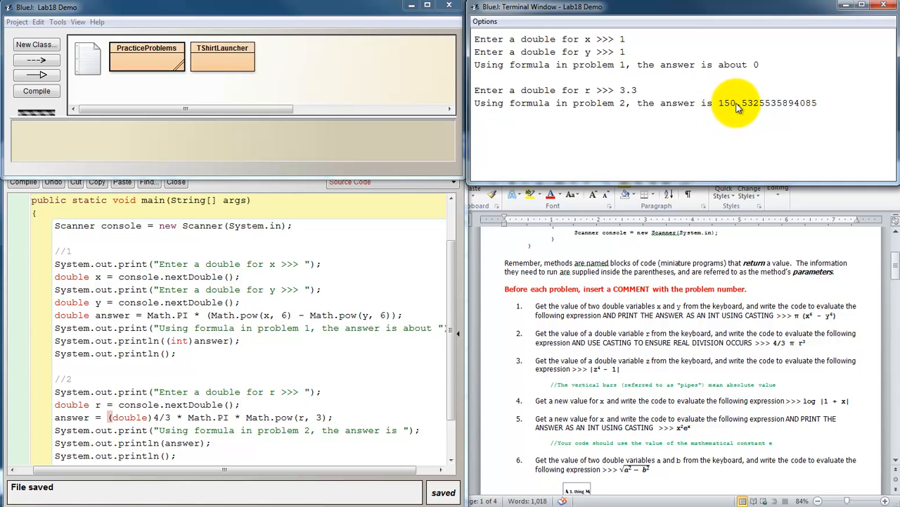
pyautogui.moveTo(734, 113)
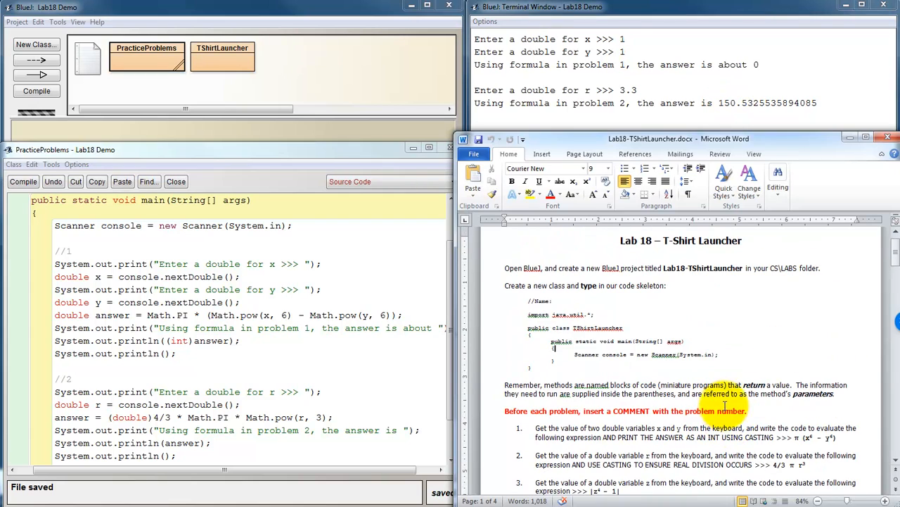
# Scroll the Lab 18 handout down to problem 3 on the absolute value of z⁴ − 1
pyautogui.scroll(-3)
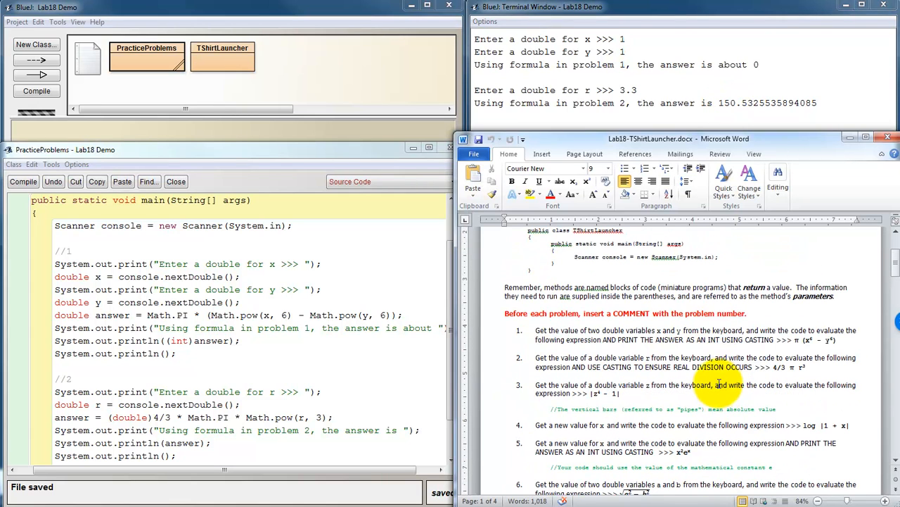